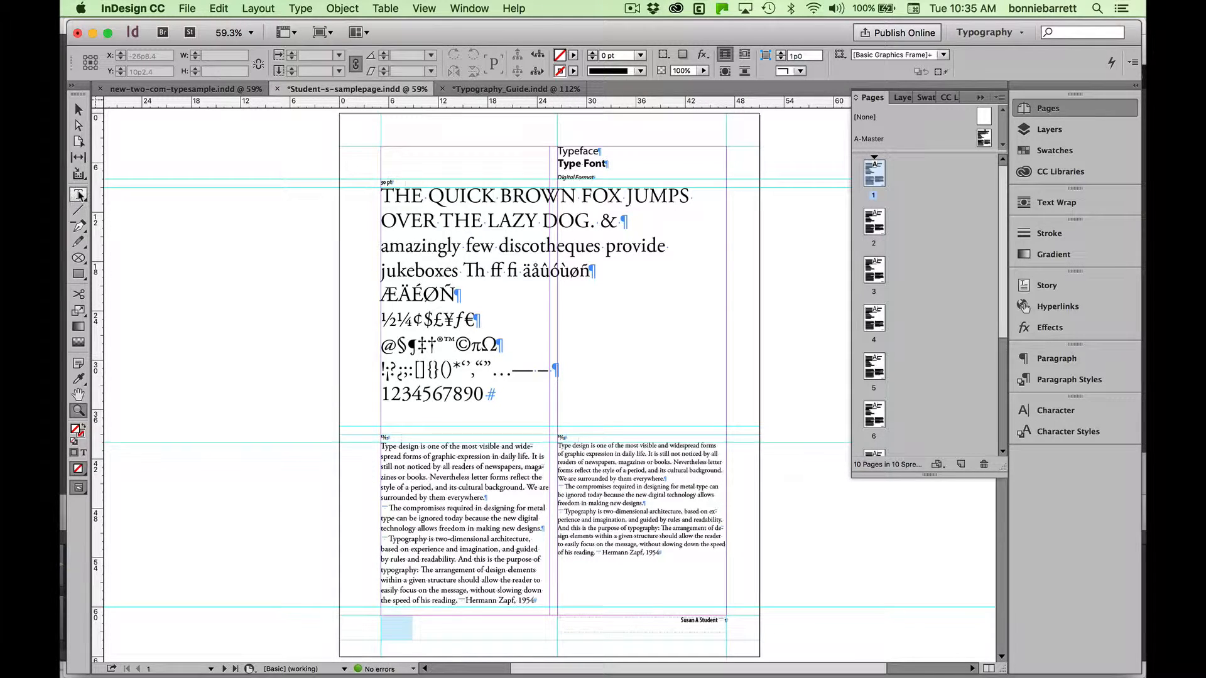
# Replace the Typeface heading with 'Adobe Garamond Pro' using the Type tool
pyautogui.click(78, 195)
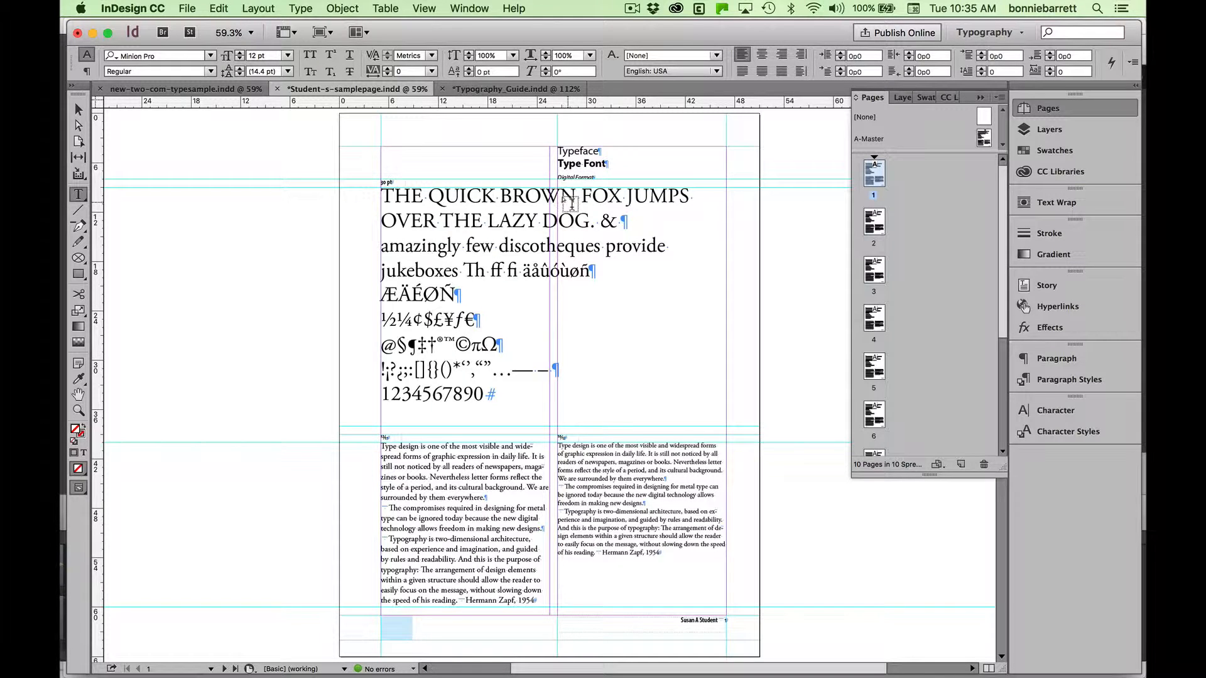
pyautogui.moveTo(537, 264)
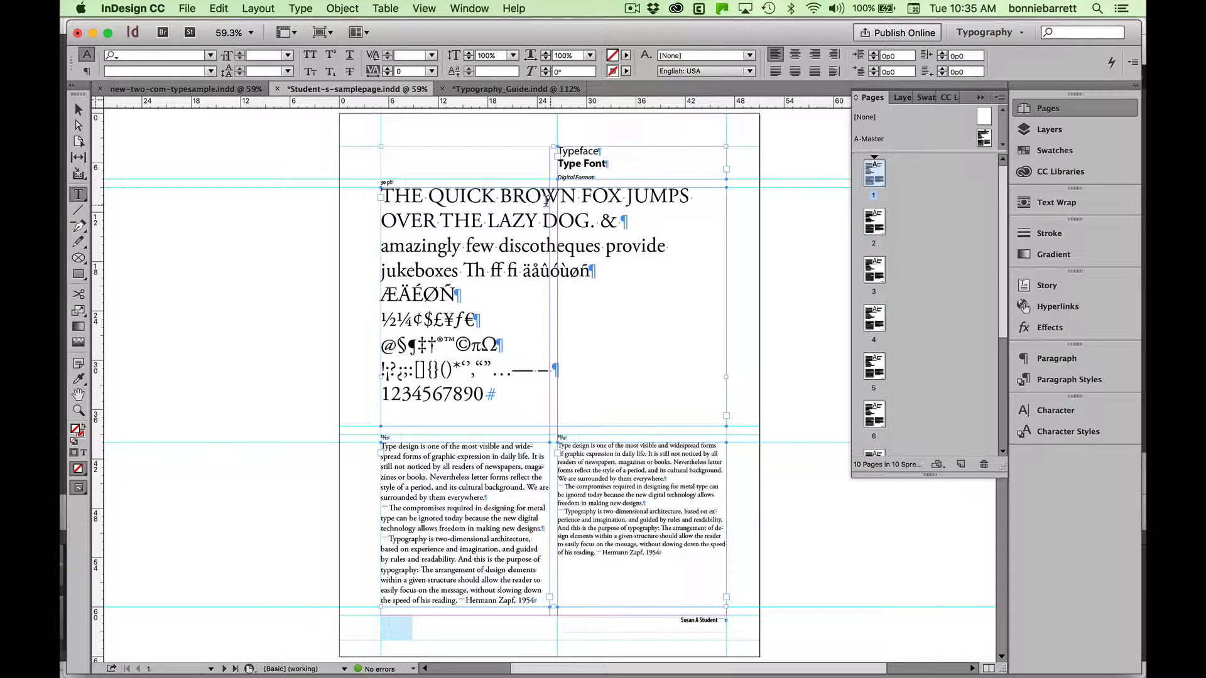
pyautogui.moveTo(566, 281)
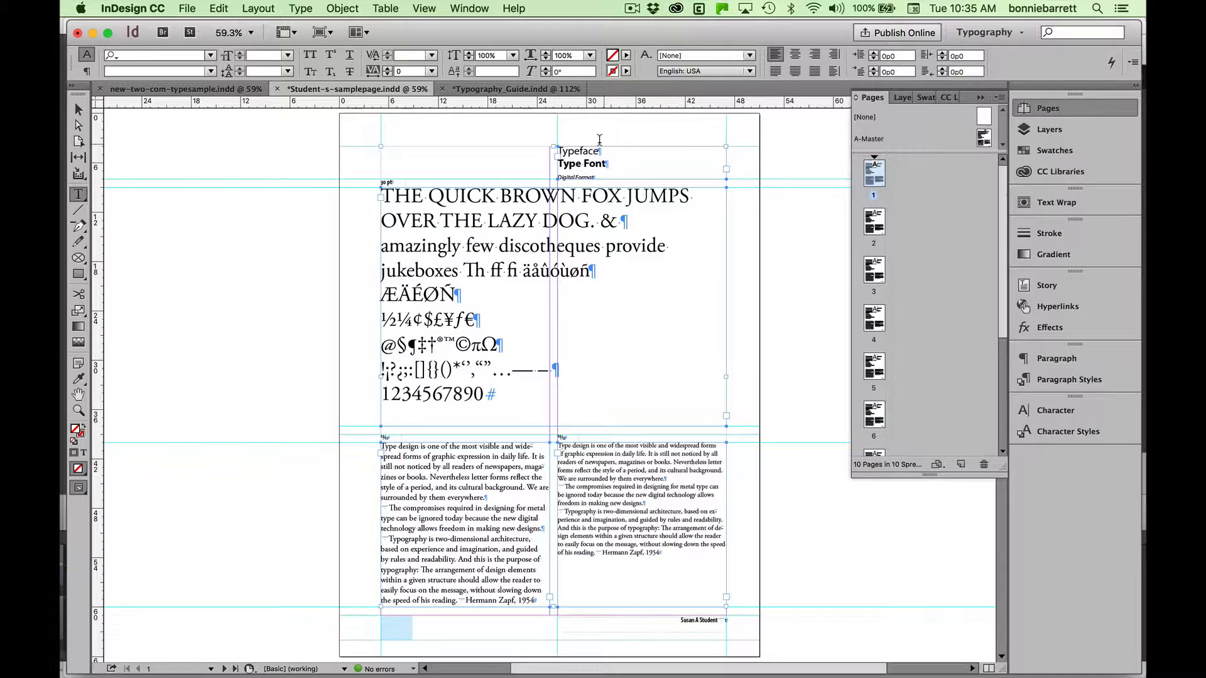
pyautogui.click(594, 152)
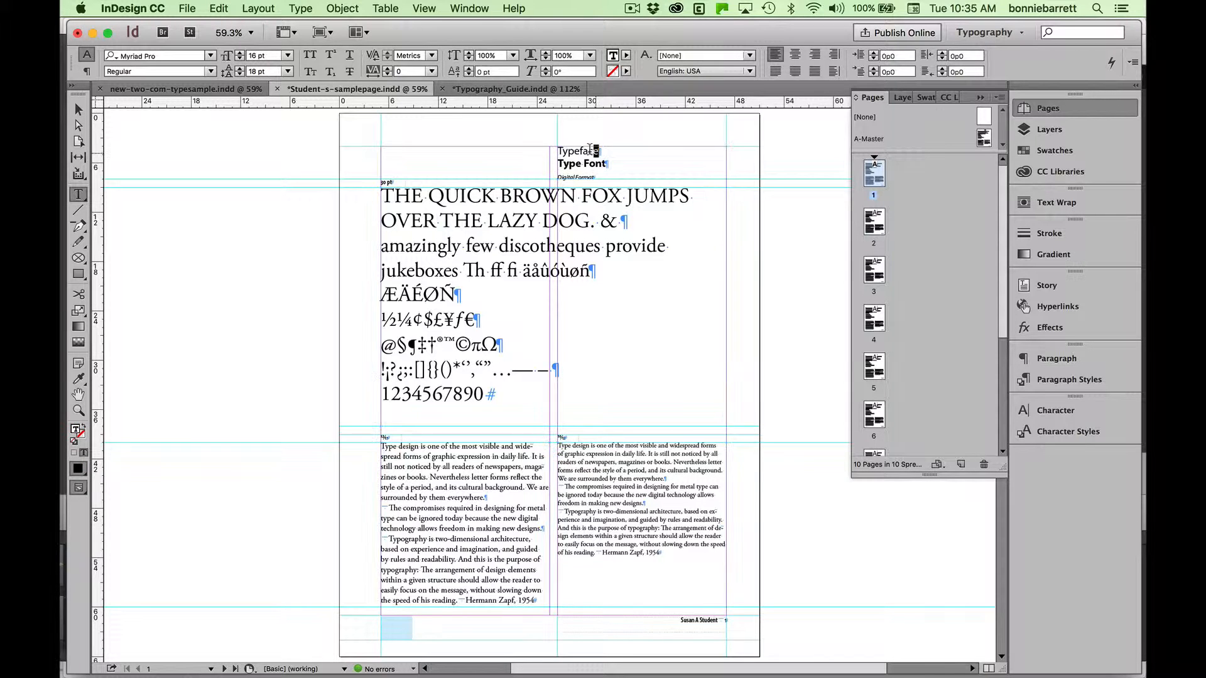
pyautogui.doubleClick(577, 151)
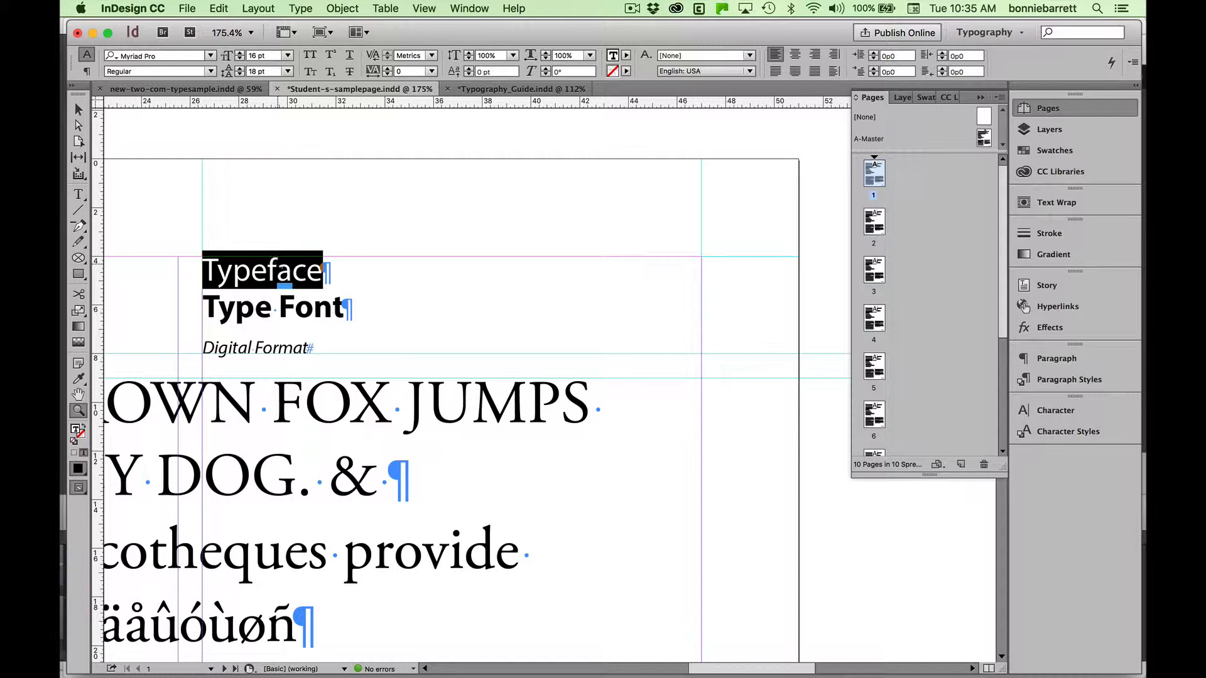
pyautogui.write('Adobe Ga')
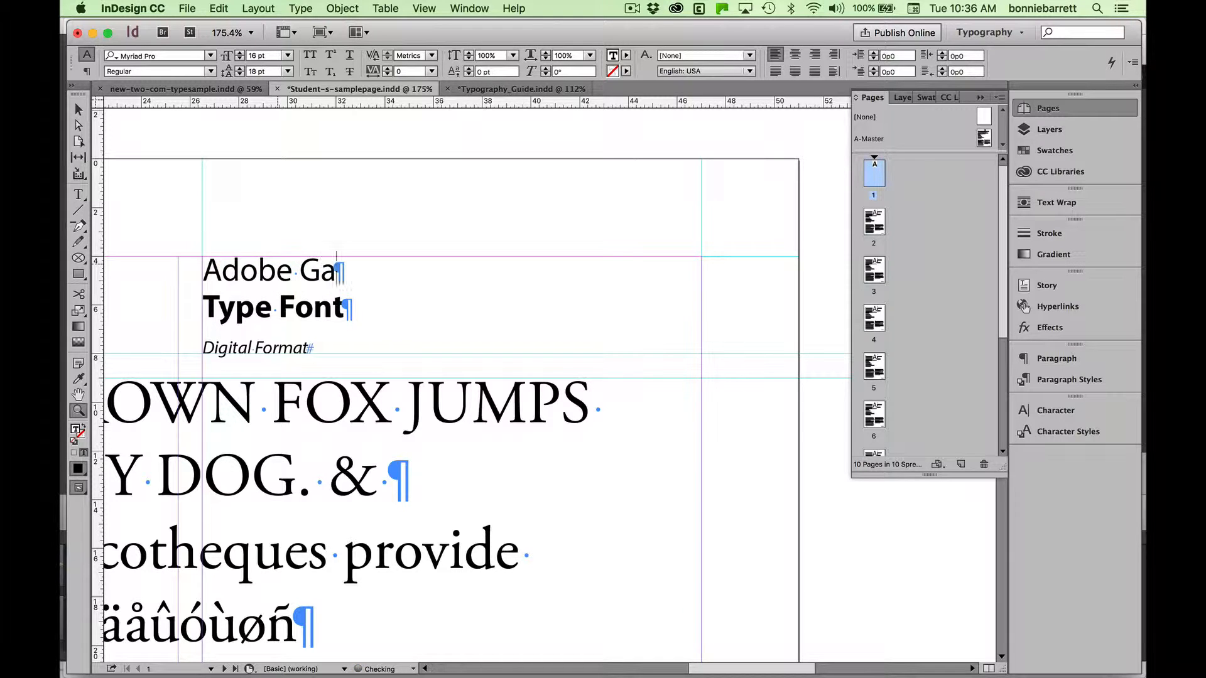
pyautogui.write('ramond Pro')
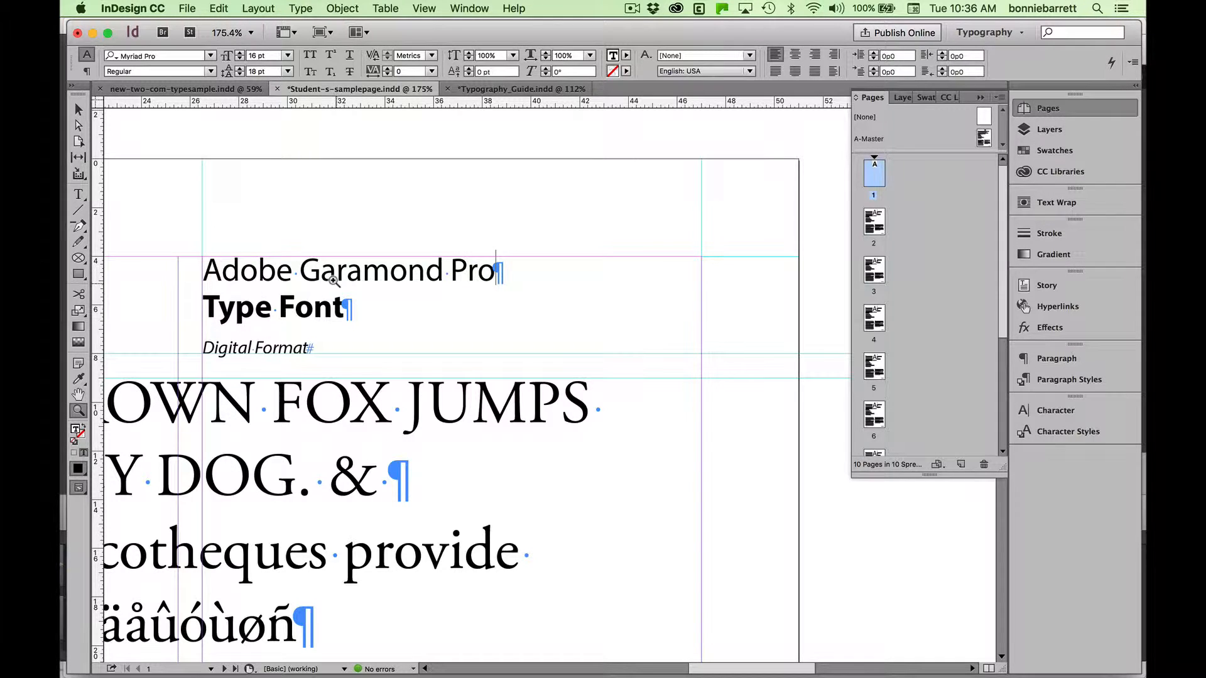
# Replace the Type Font and Digital Format headings with 'Adobe Garamond Pro Regular' and 'OpenType'
pyautogui.click(299, 8)
pyautogui.write('O')
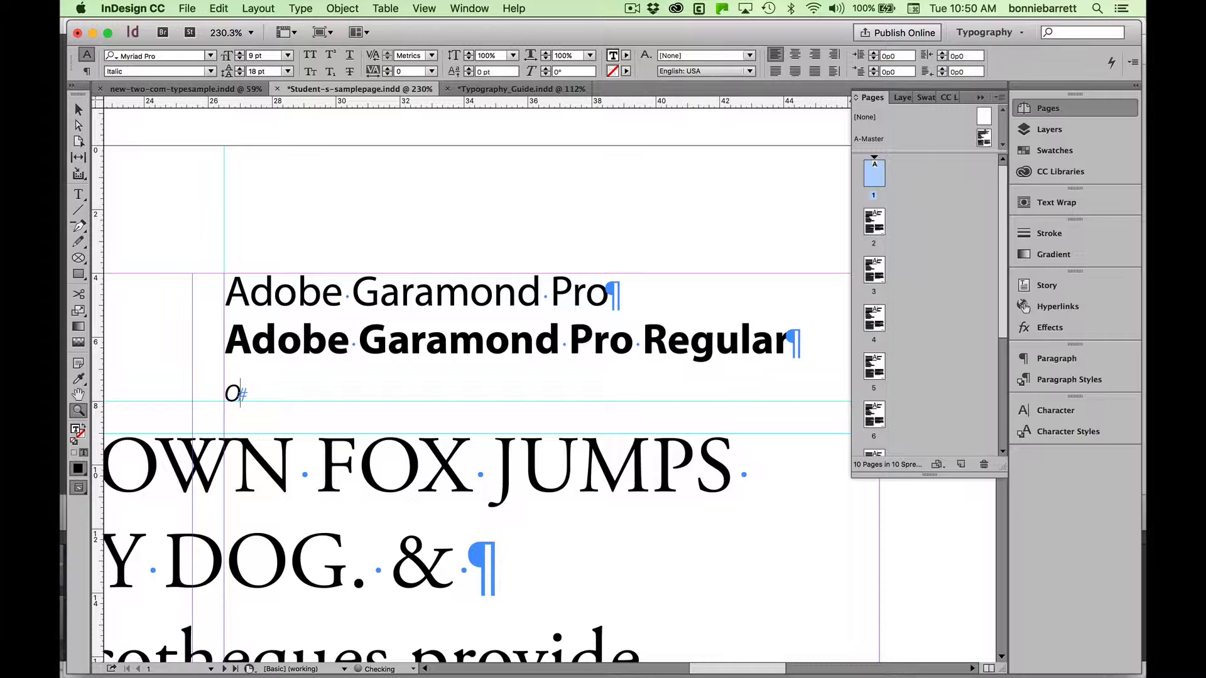
pyautogui.write('penType')
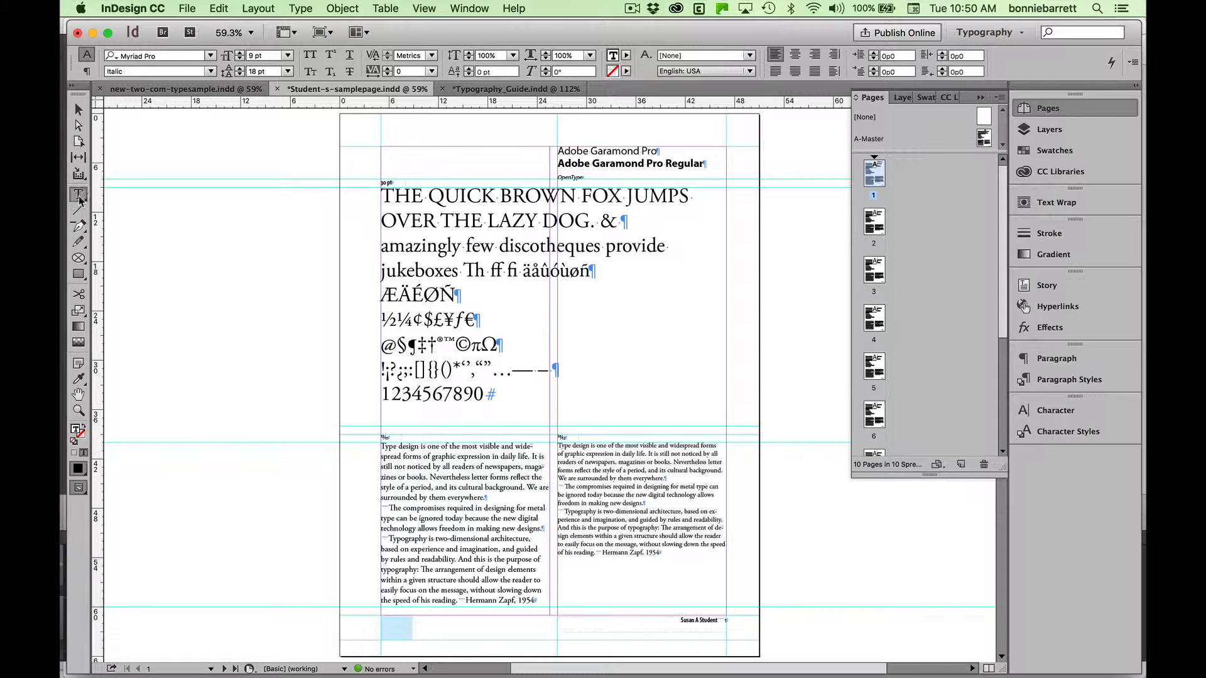
pyautogui.moveTo(380, 221); pyautogui.dragTo(627, 231)
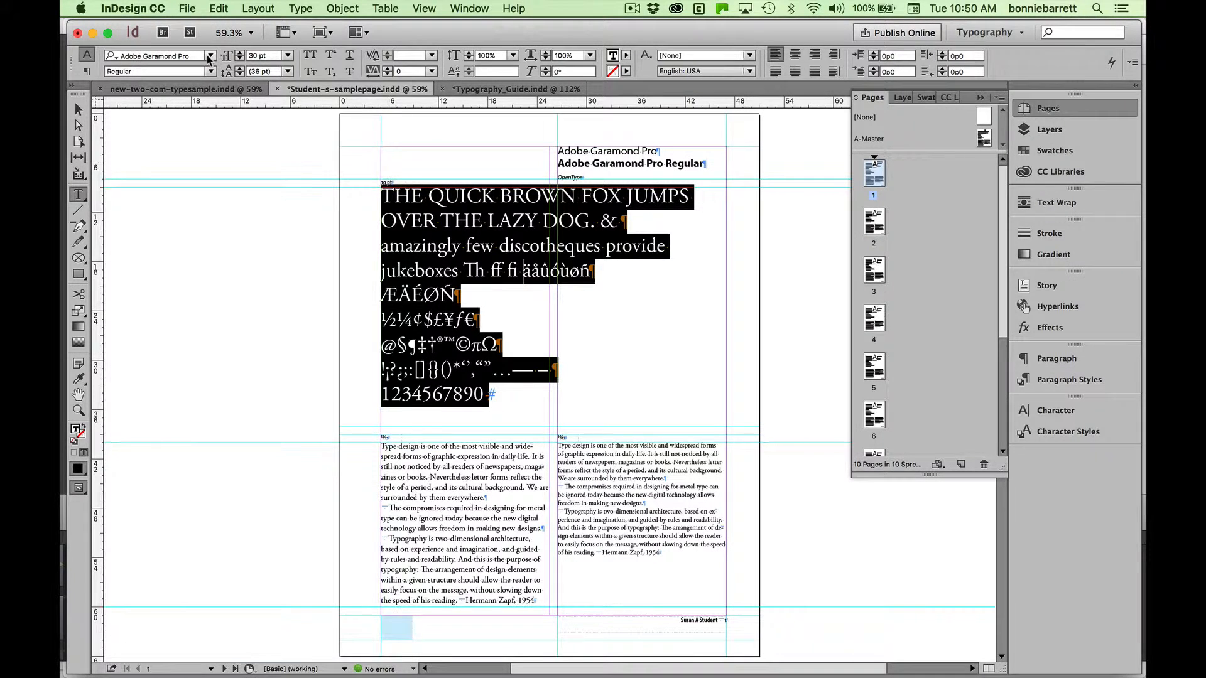
pyautogui.click(210, 57)
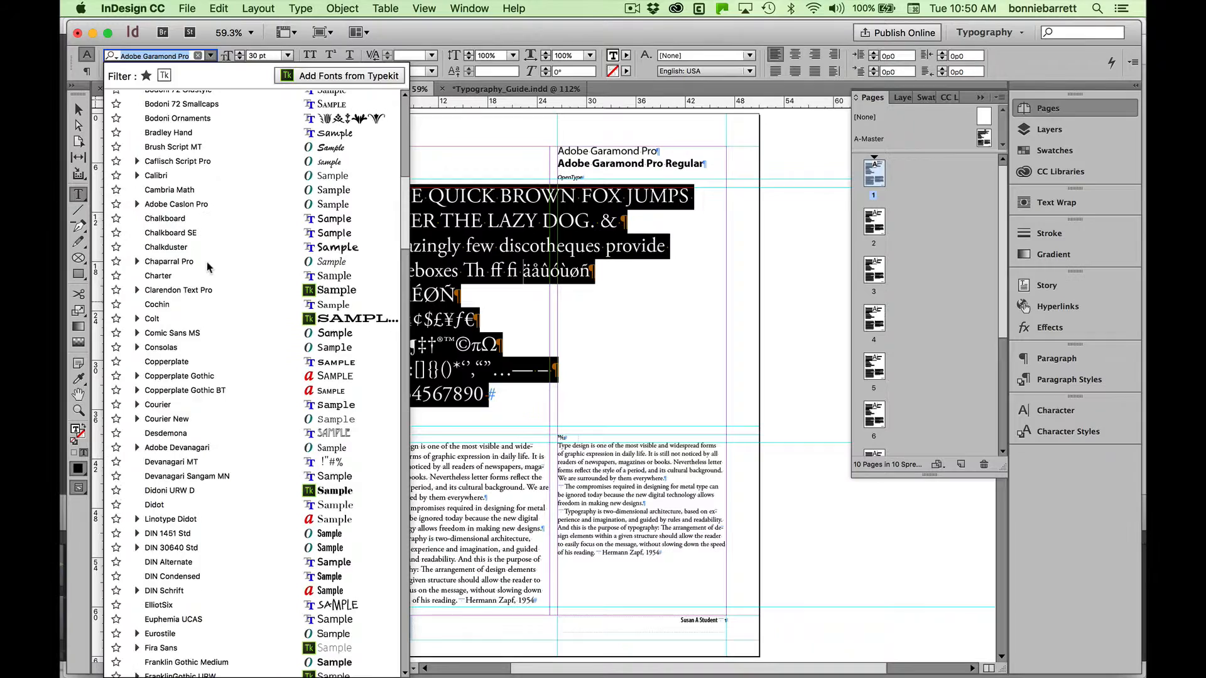
pyautogui.scroll(-3)
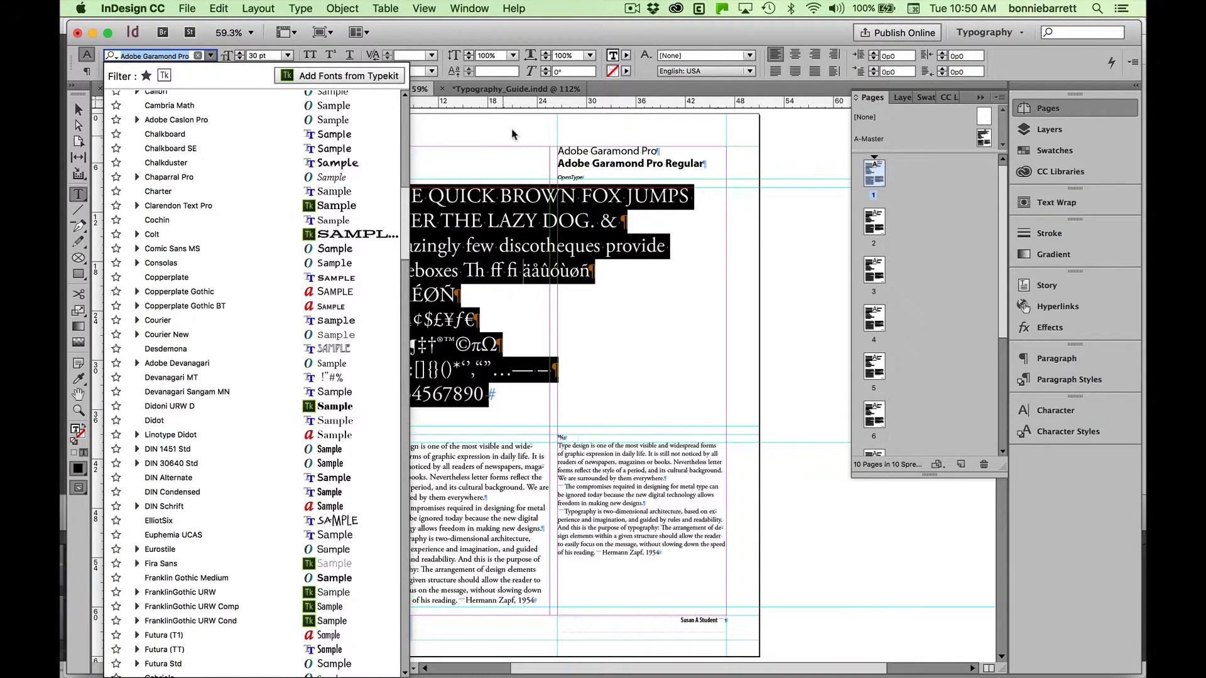
pyautogui.moveTo(494, 153)
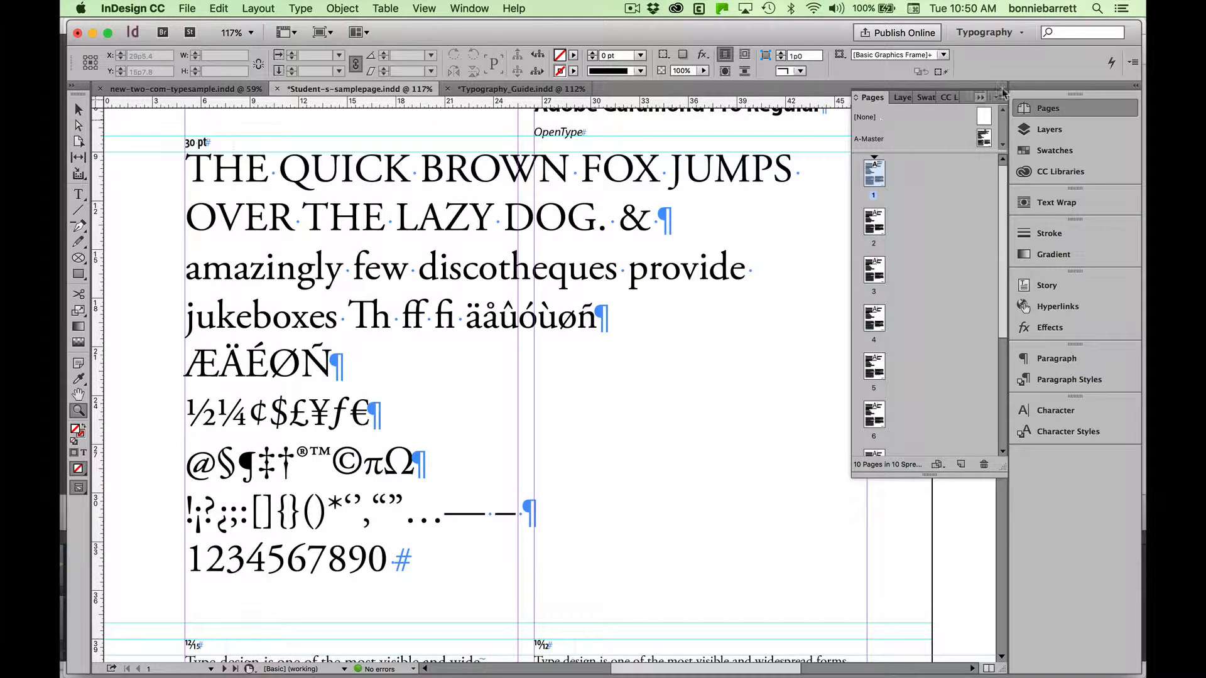
# Close the Pages panel to give the specimen page more room
pyautogui.click(980, 95)
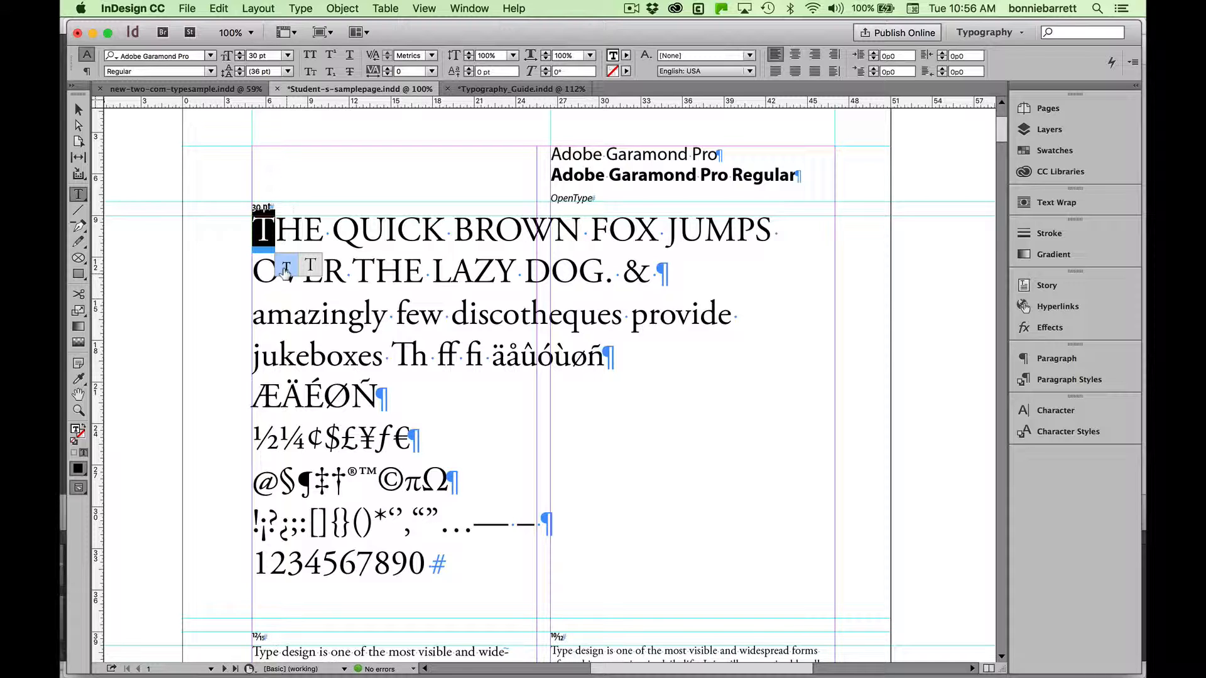
# Add a 'Ten boxing wizards' line below the numerals and set it in All Small Caps
pyautogui.click(260, 229)
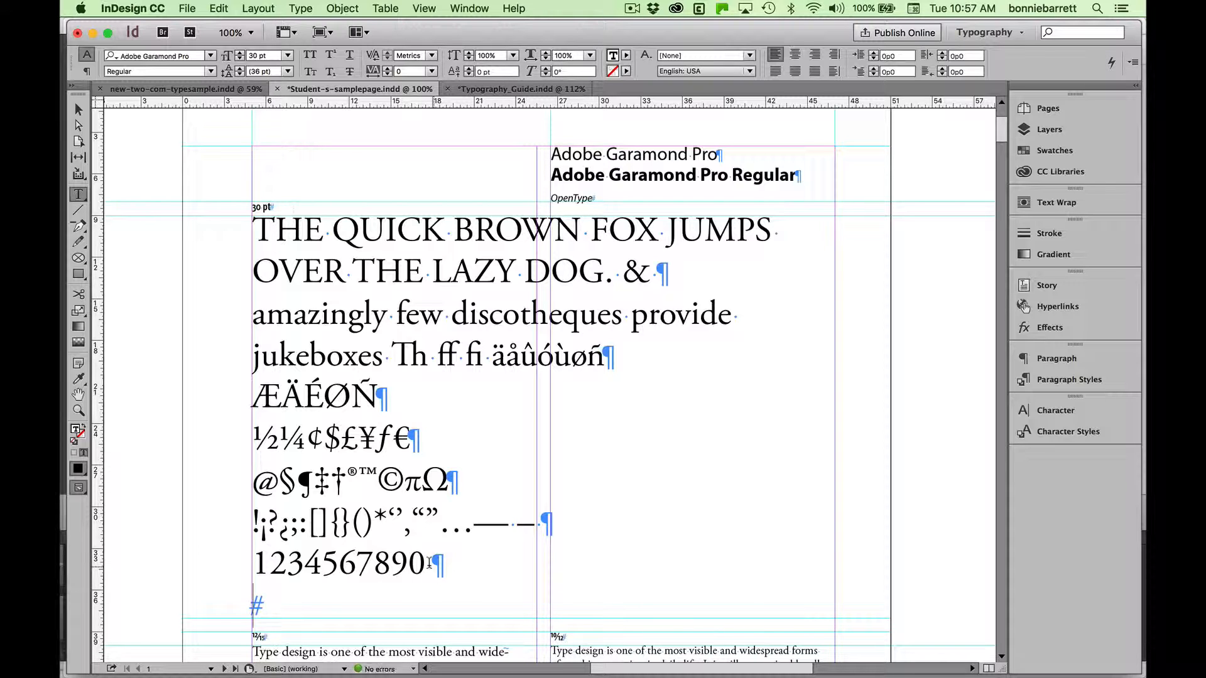
pyautogui.write('Ten boxing')
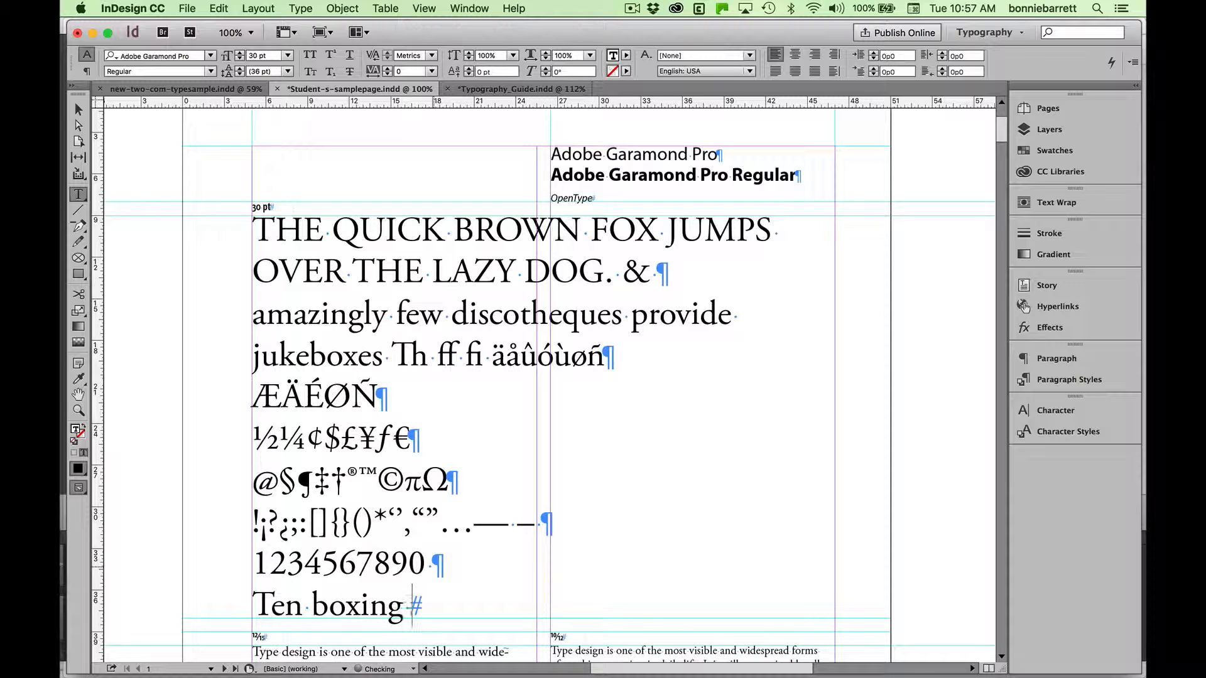
pyautogui.write('wizards')
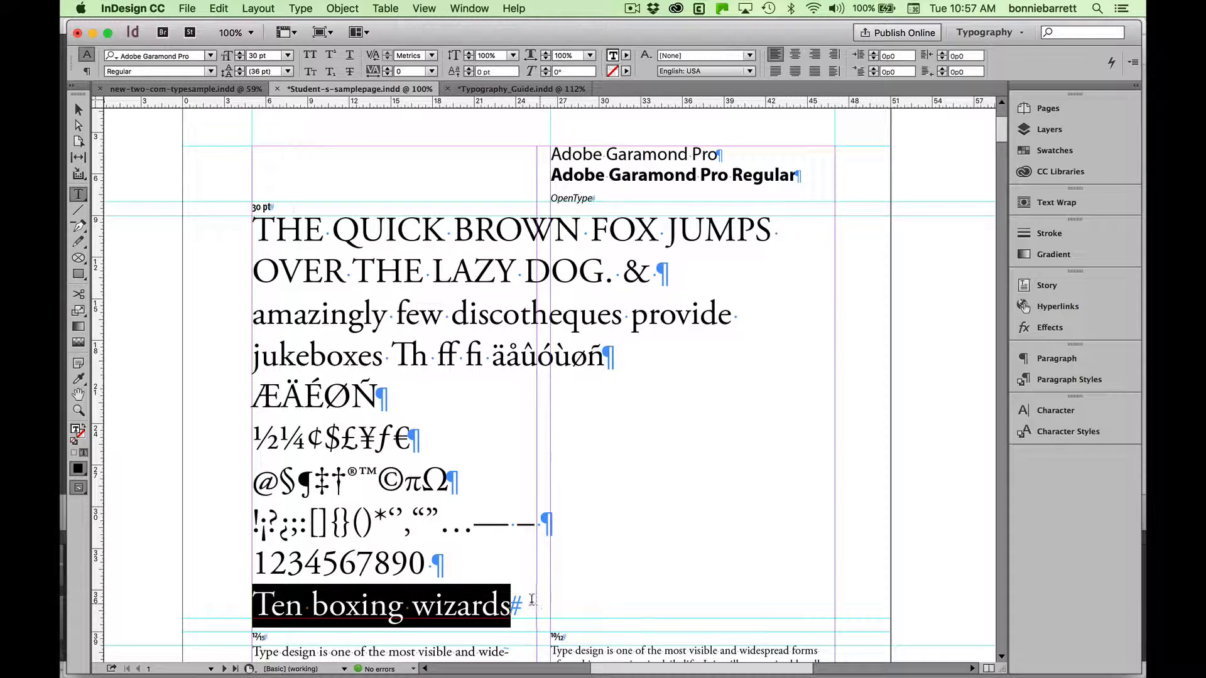
pyautogui.moveTo(450, 544)
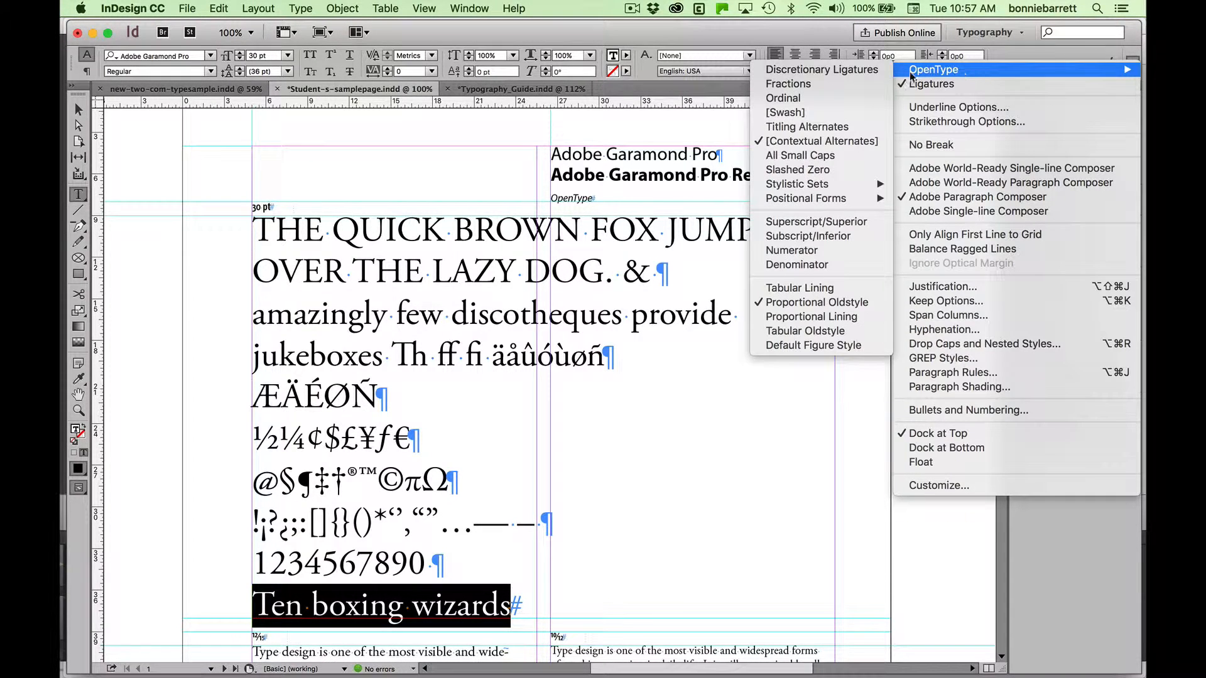
pyautogui.moveTo(799, 156)
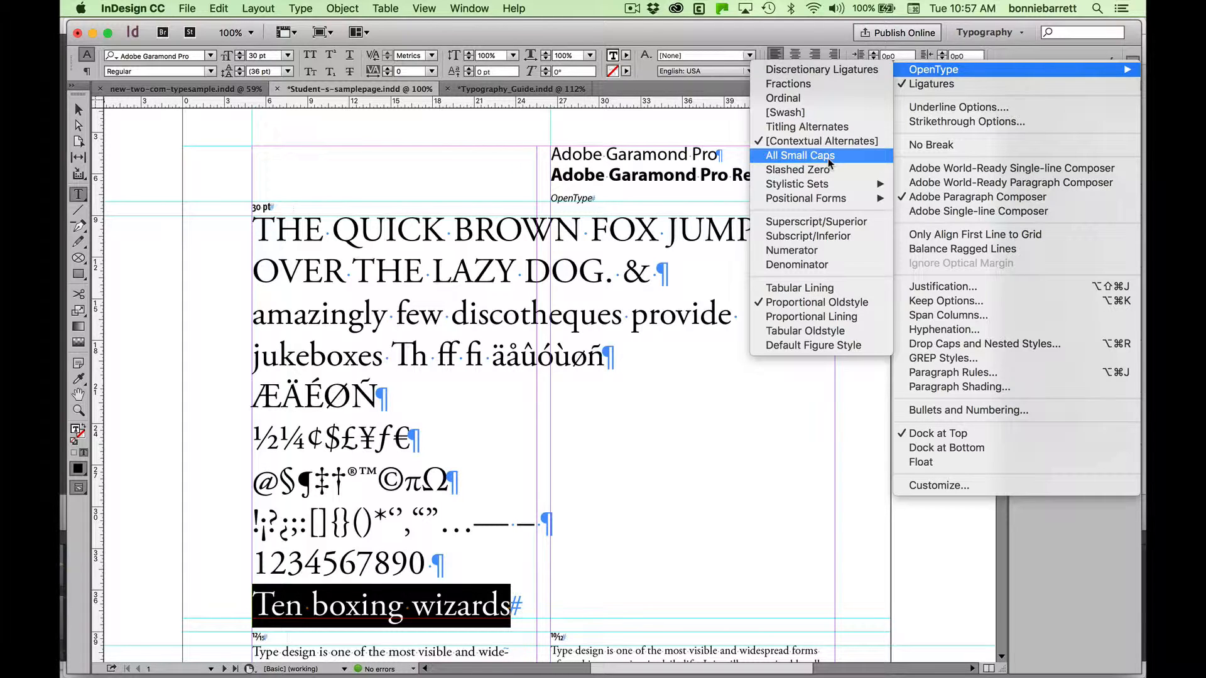
pyautogui.click(799, 156)
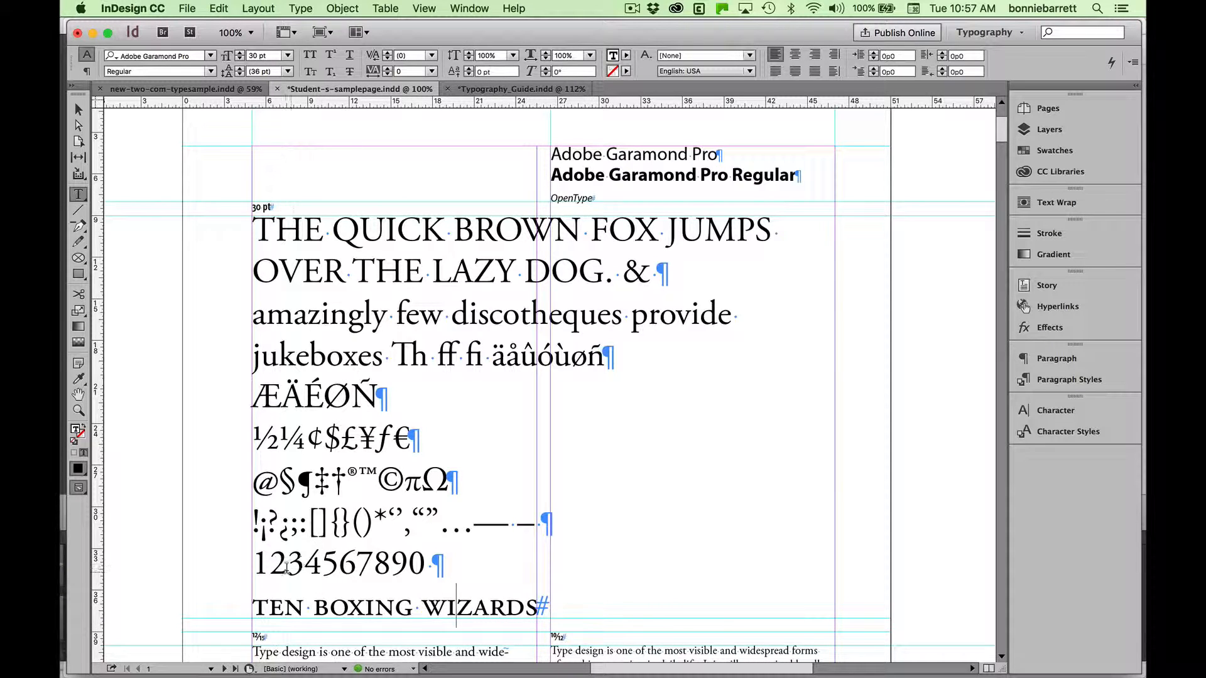
pyautogui.doubleClick(259, 563)
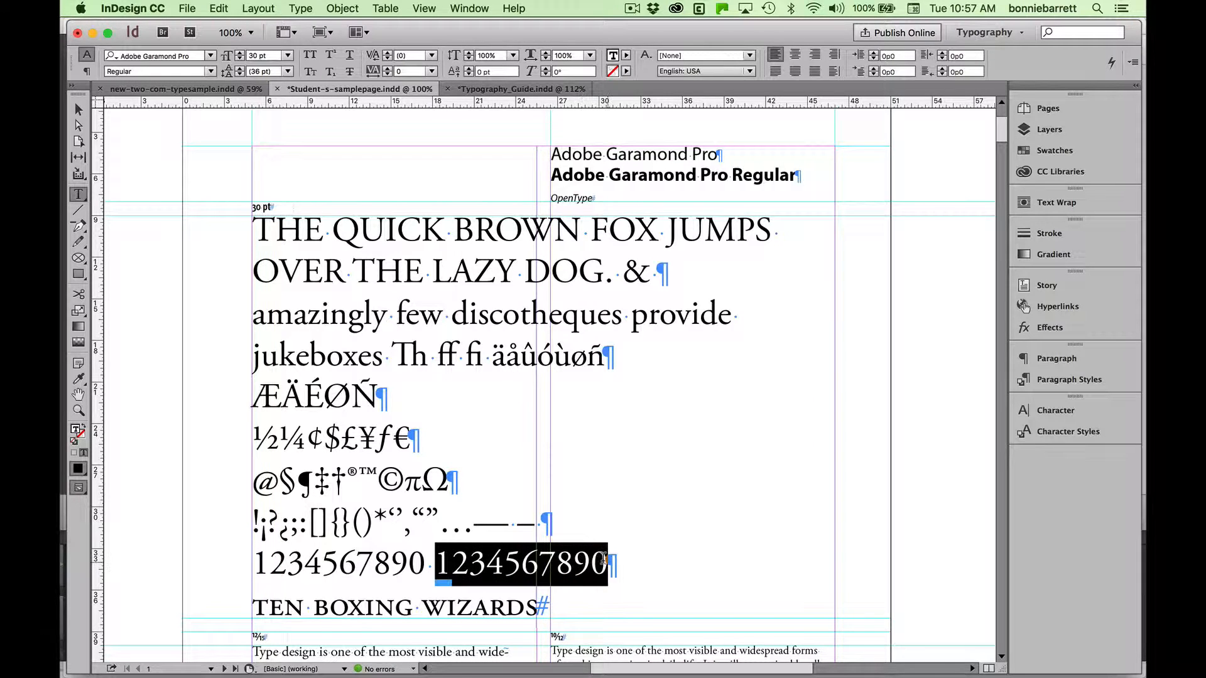
pyautogui.click(414, 55)
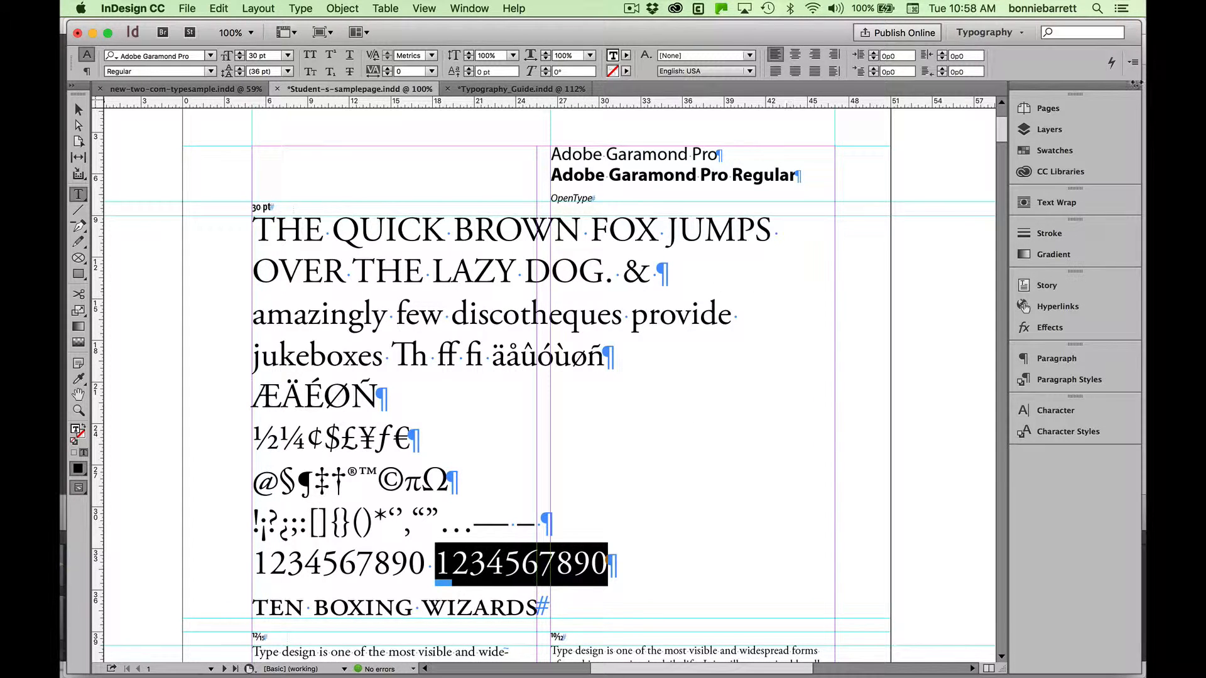
pyautogui.click(1132, 62)
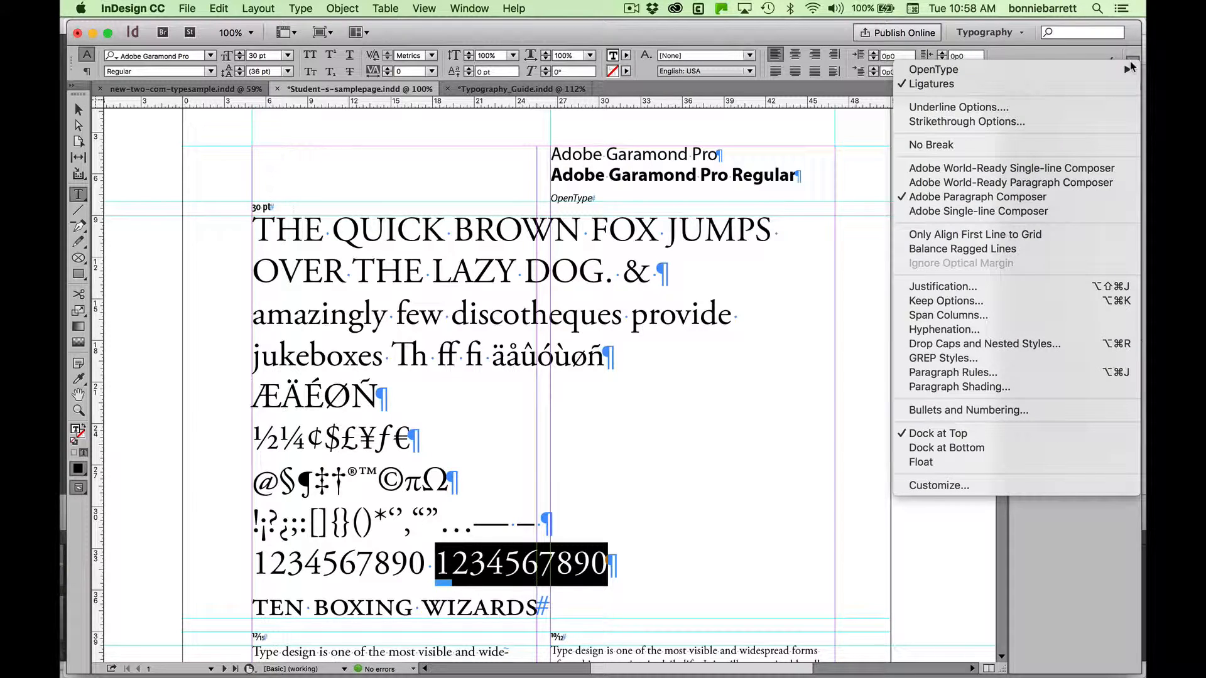
pyautogui.click(932, 69)
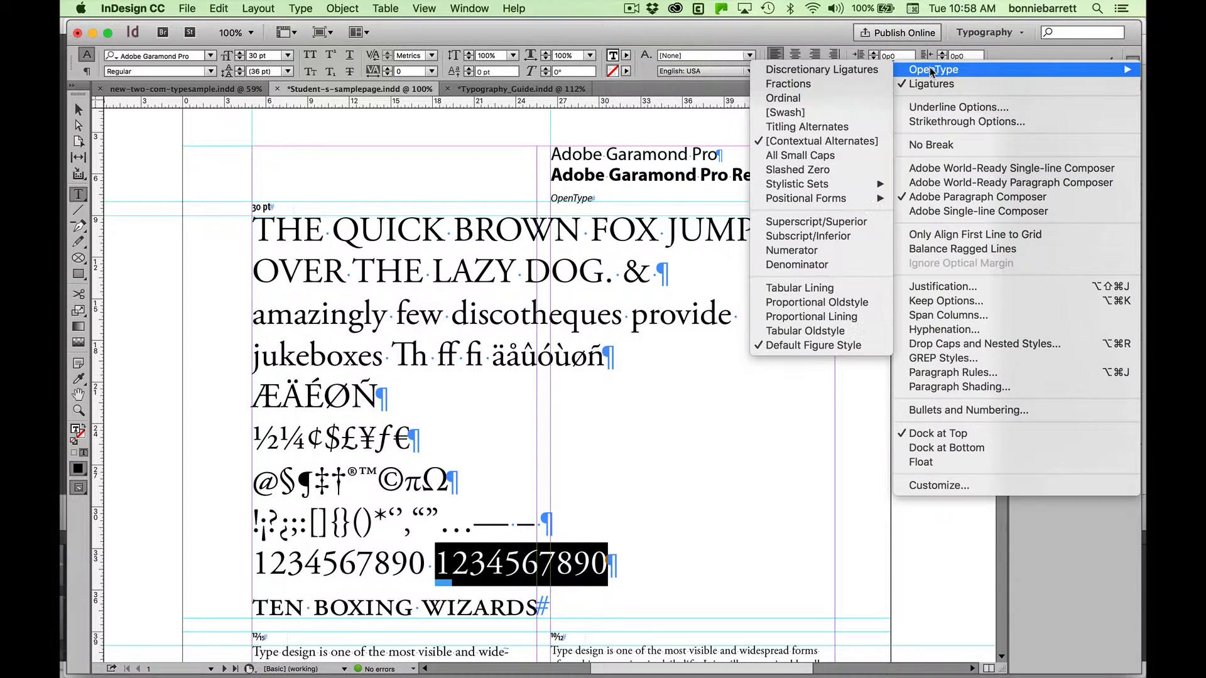
pyautogui.moveTo(817, 301)
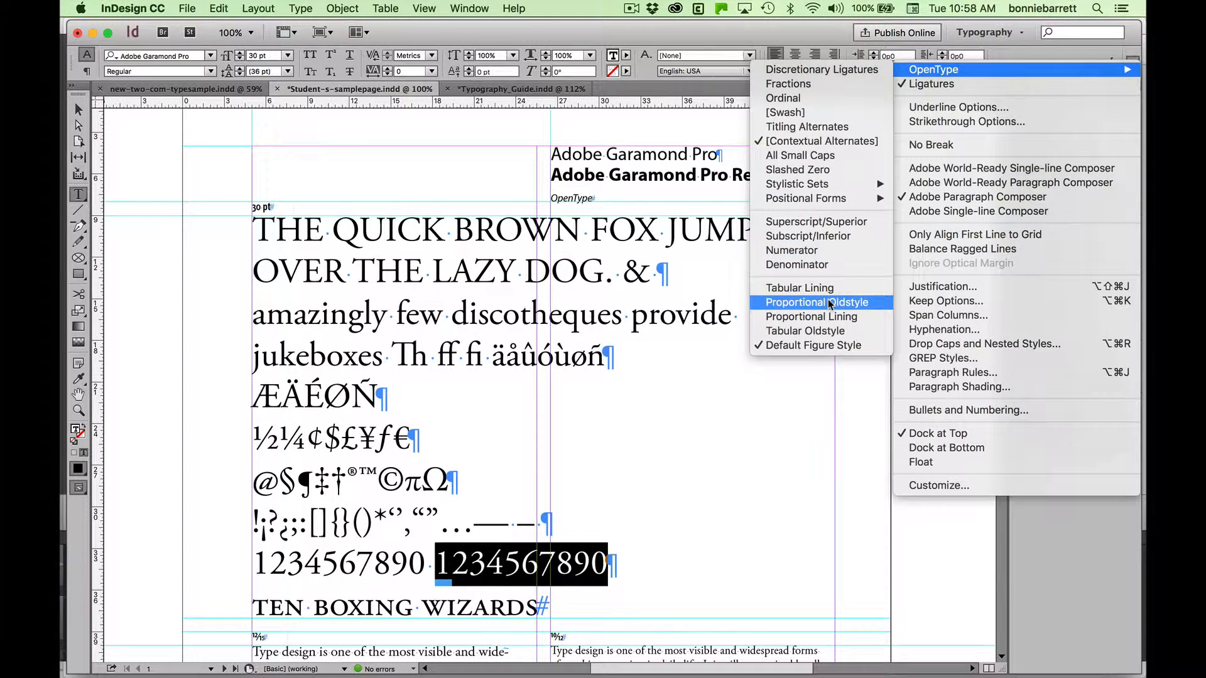
pyautogui.click(818, 302)
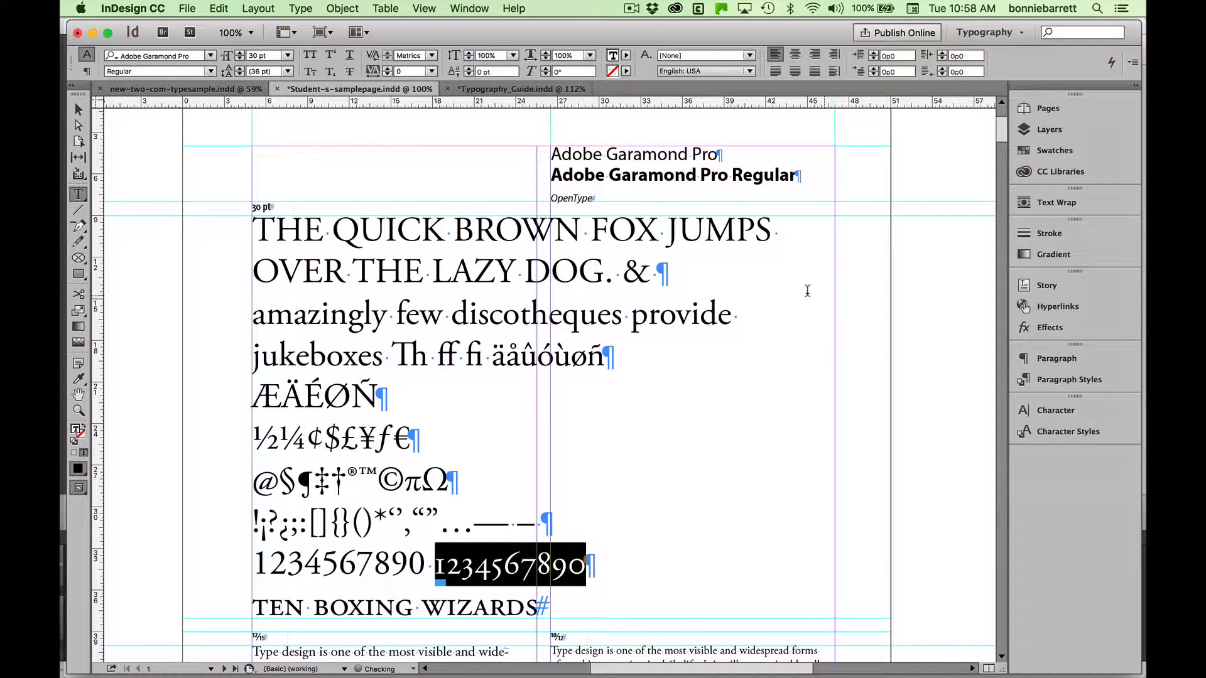
pyautogui.click(528, 565)
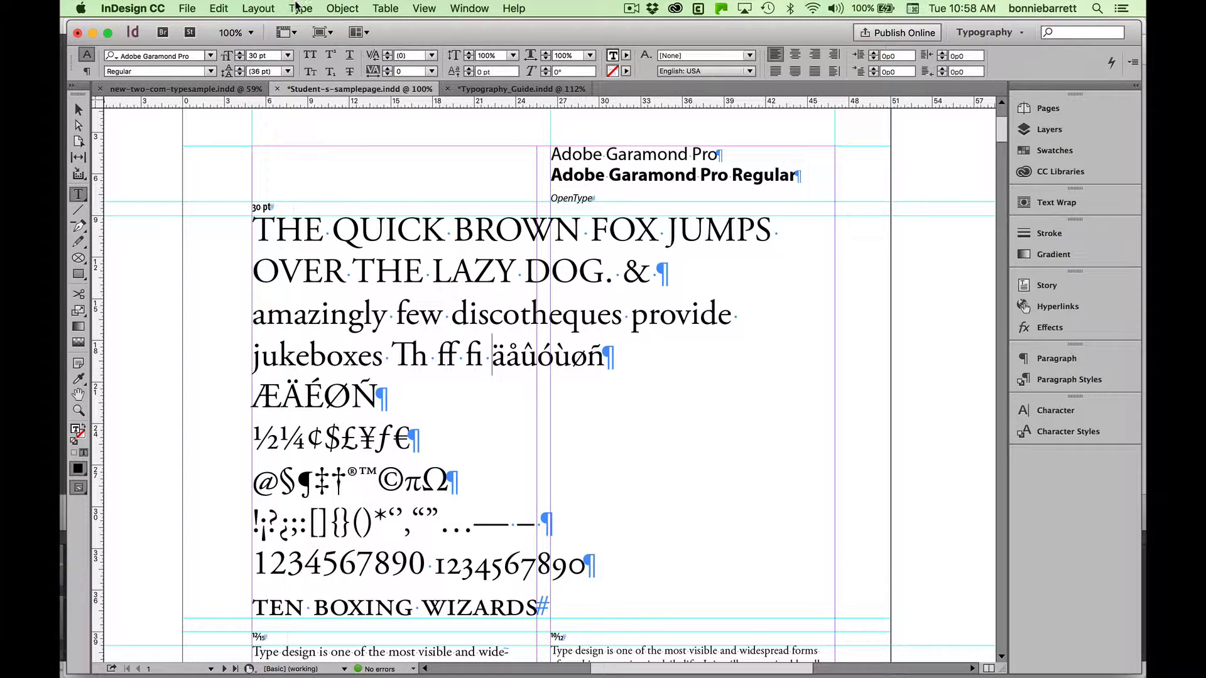
# Insert the ffj and ffi standard ligatures after fi from the Glyphs panel
pyautogui.click(299, 8)
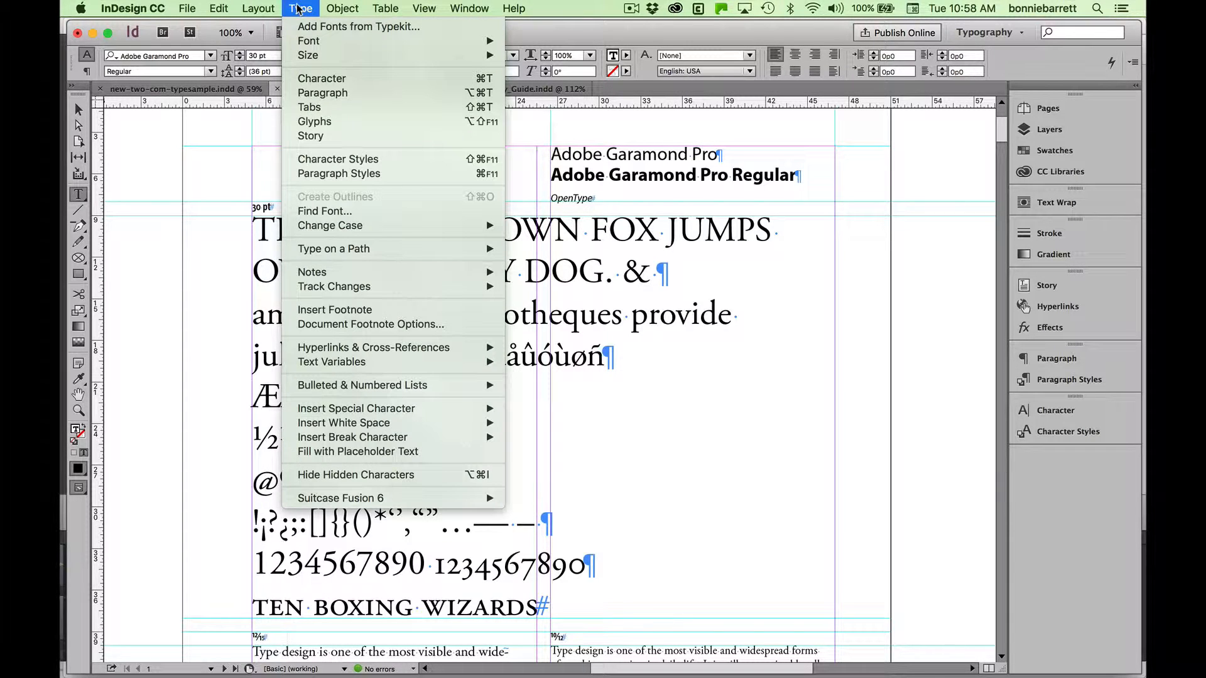
pyautogui.moveTo(314, 122)
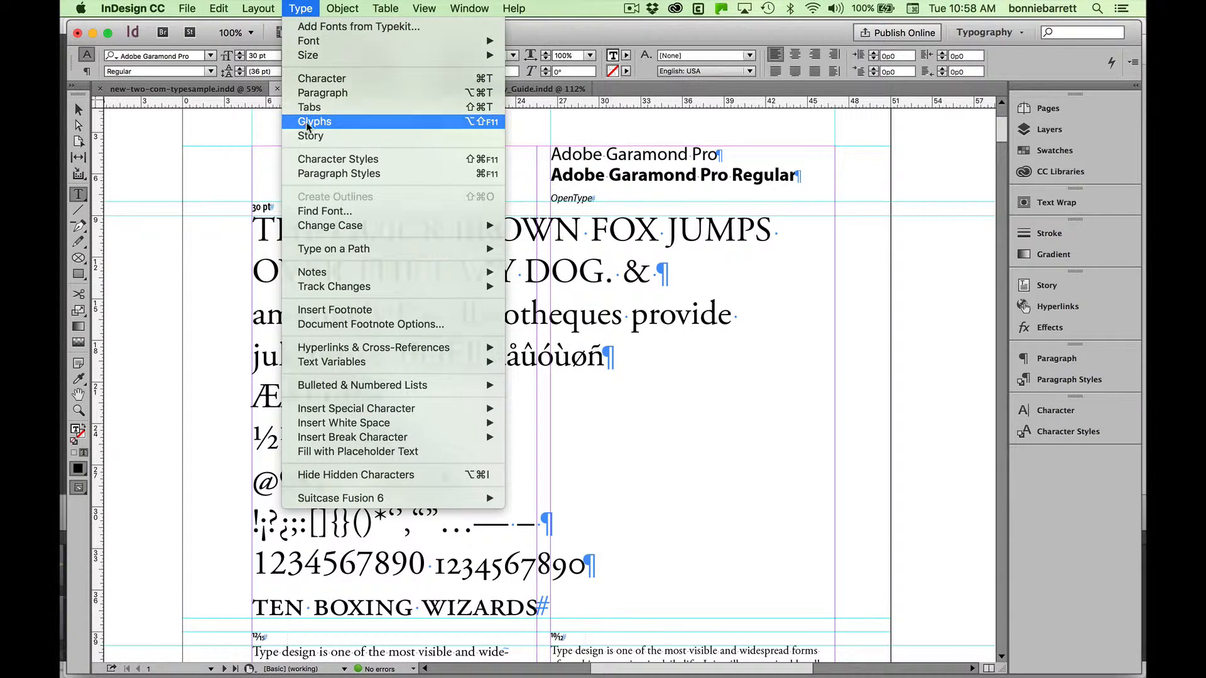
pyautogui.click(314, 122)
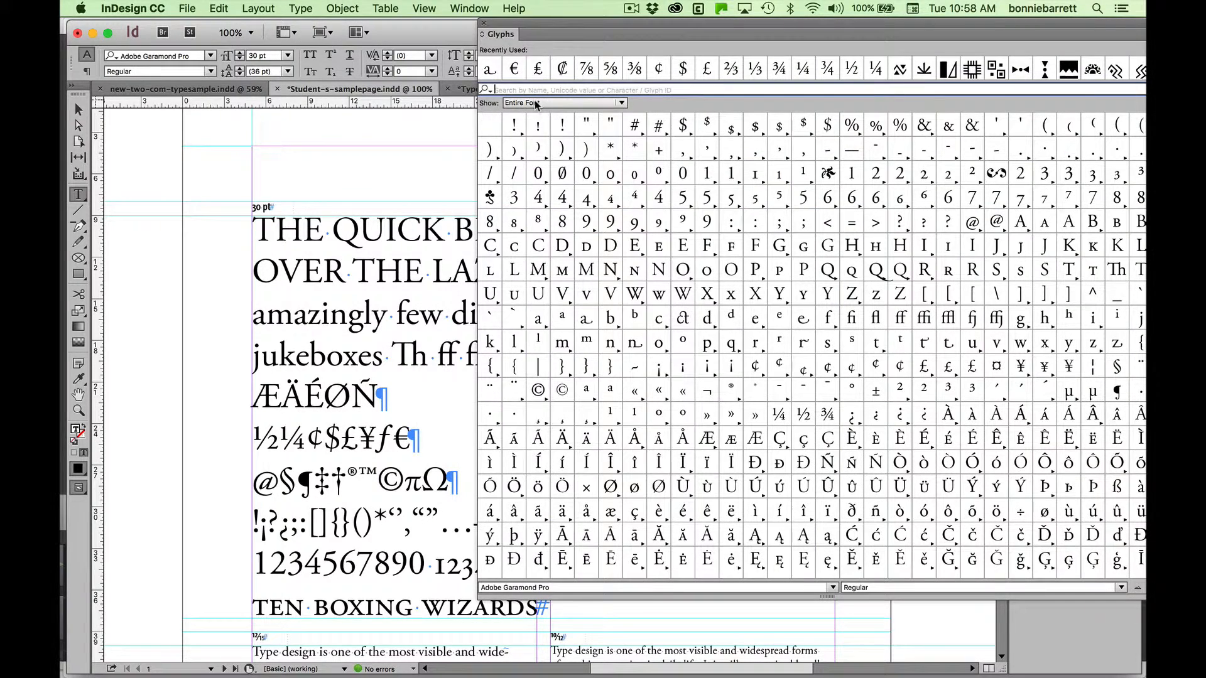
pyautogui.click(562, 103)
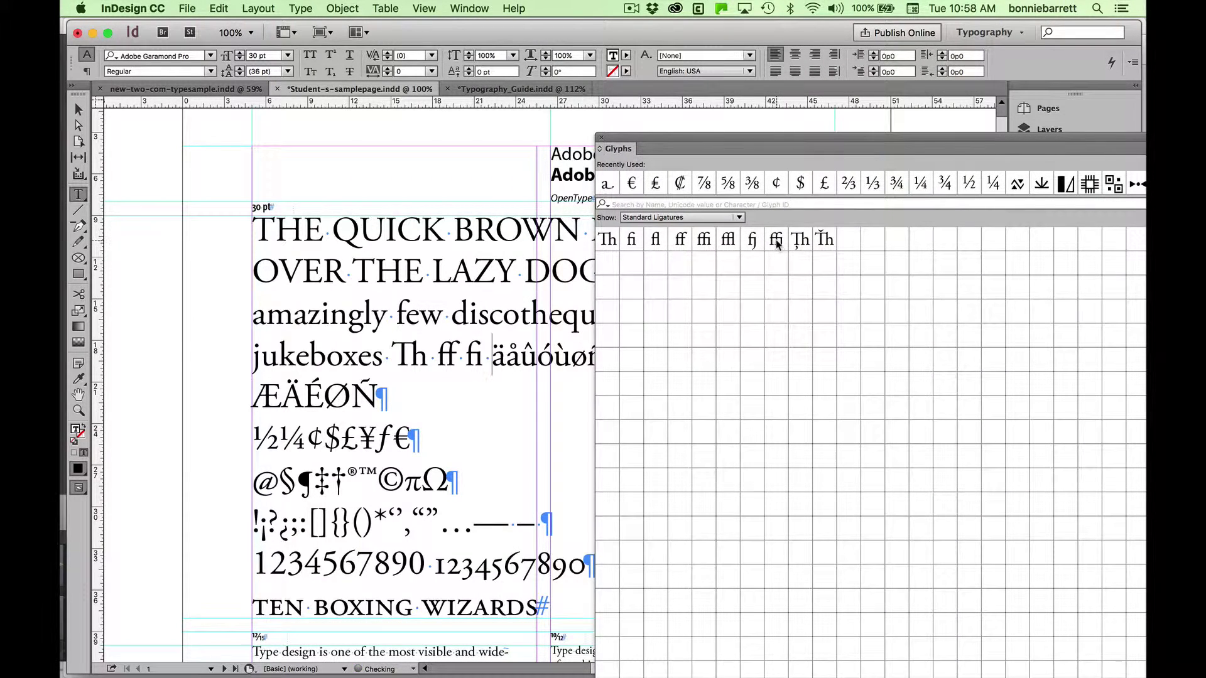
pyautogui.doubleClick(776, 239)
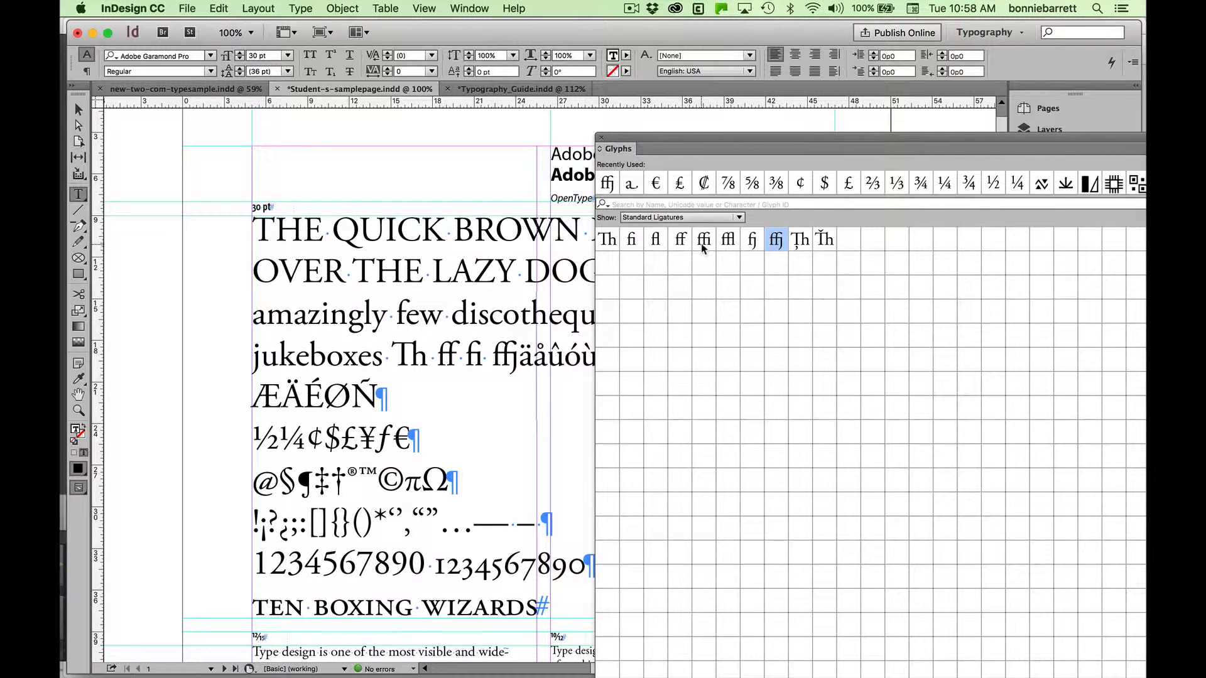
pyautogui.doubleClick(703, 239)
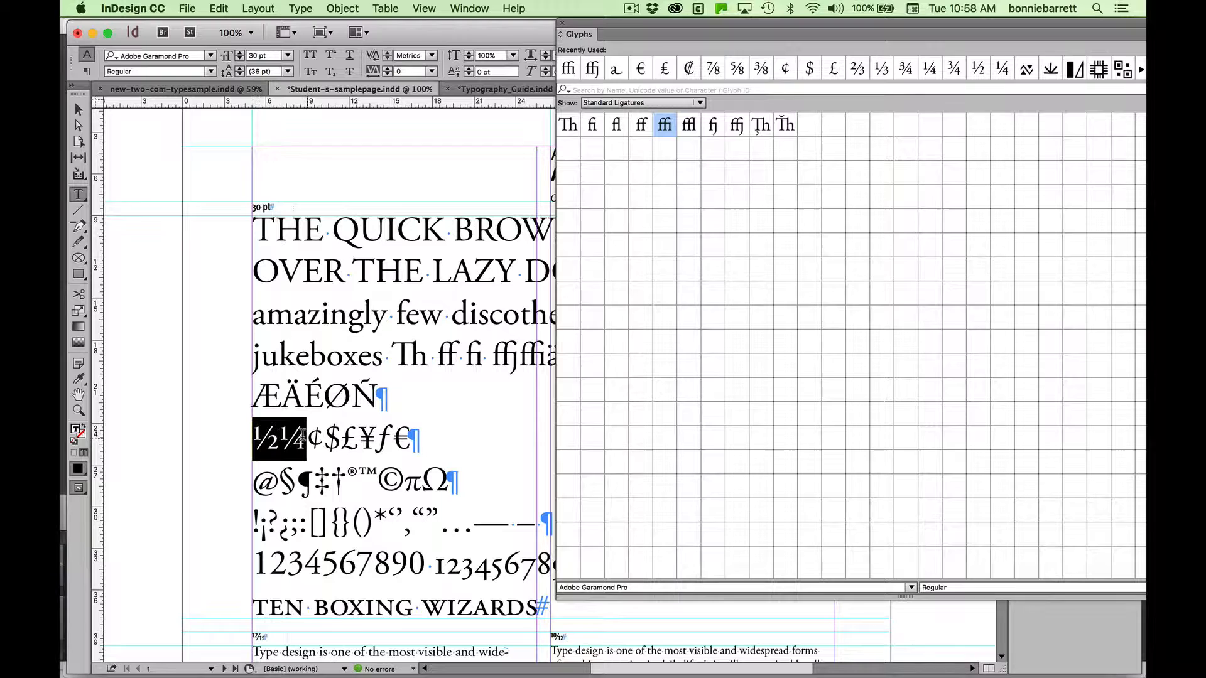
# Narrow the Glyphs panel Show list and type an 'a' at the end of the jukeboxes line
pyautogui.click(668, 103)
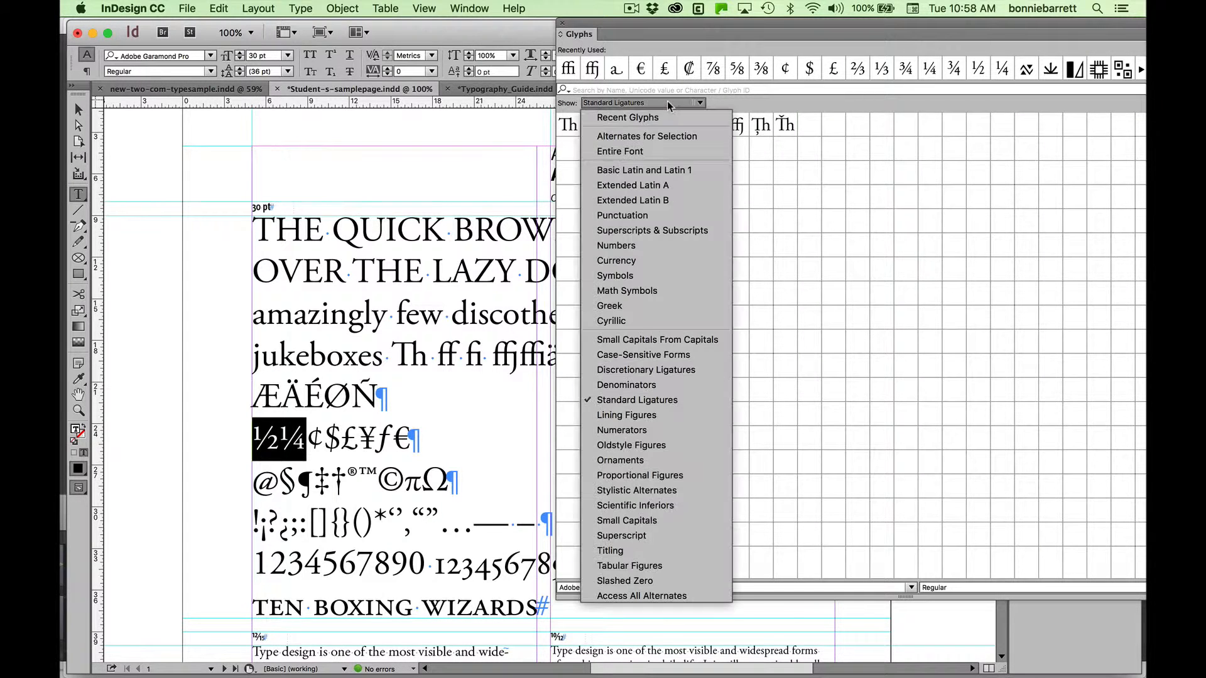
pyautogui.moveTo(631, 266)
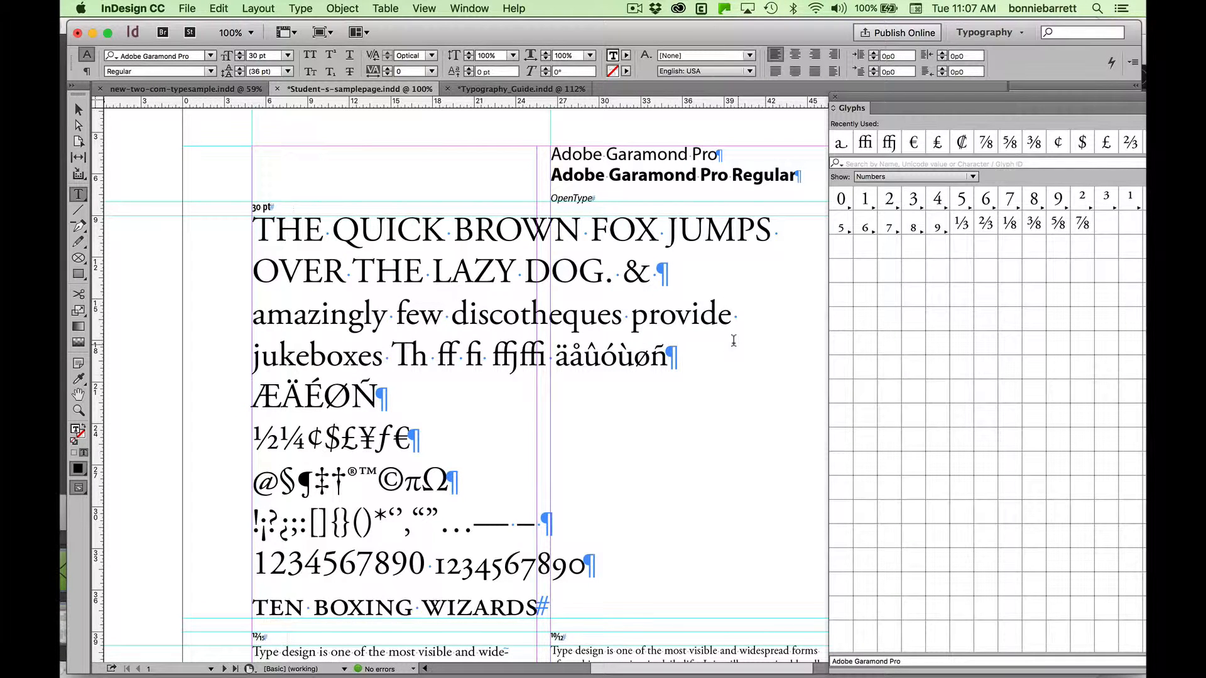
pyautogui.write('a')
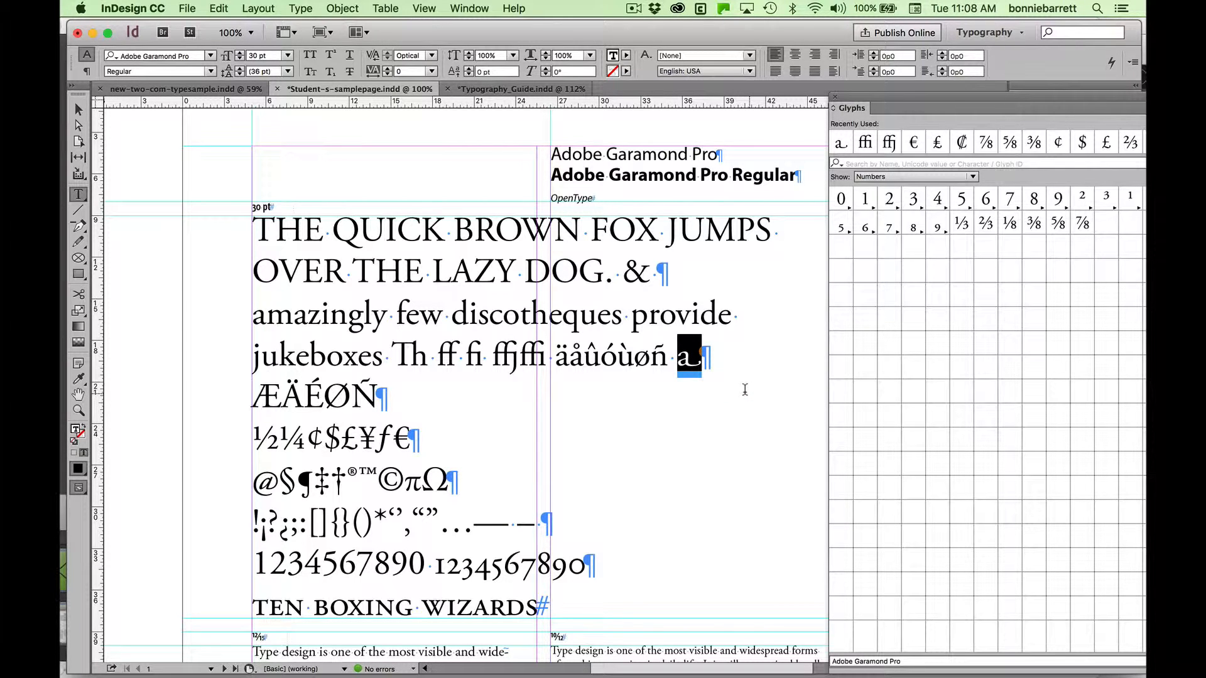
pyautogui.moveTo(437, 402)
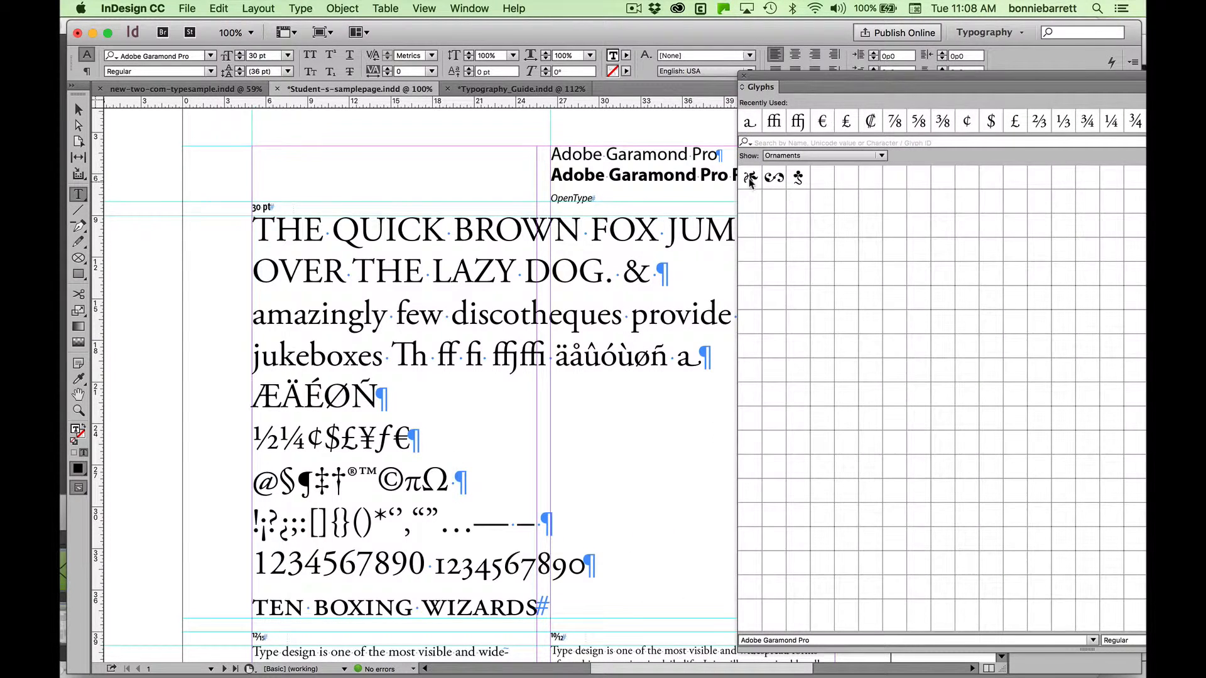
# Insert the first Garamond ornament glyph after the symbols line and reopen the glyph category list
pyautogui.doubleClick(748, 179)
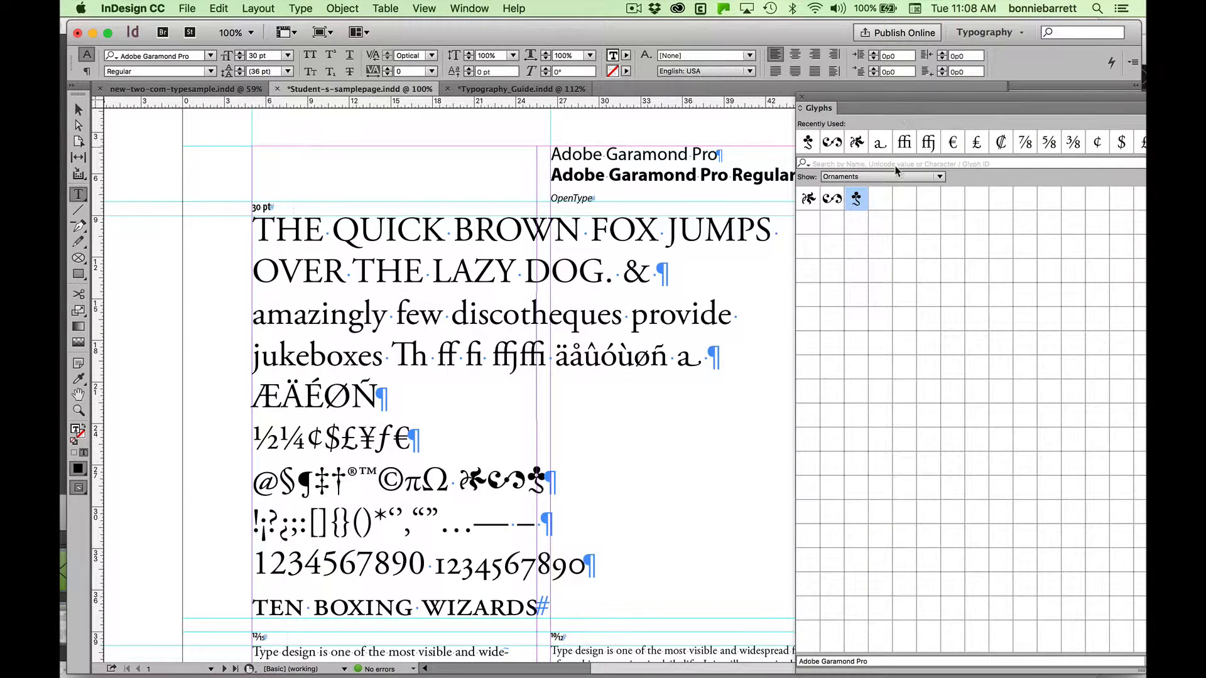
pyautogui.click(939, 176)
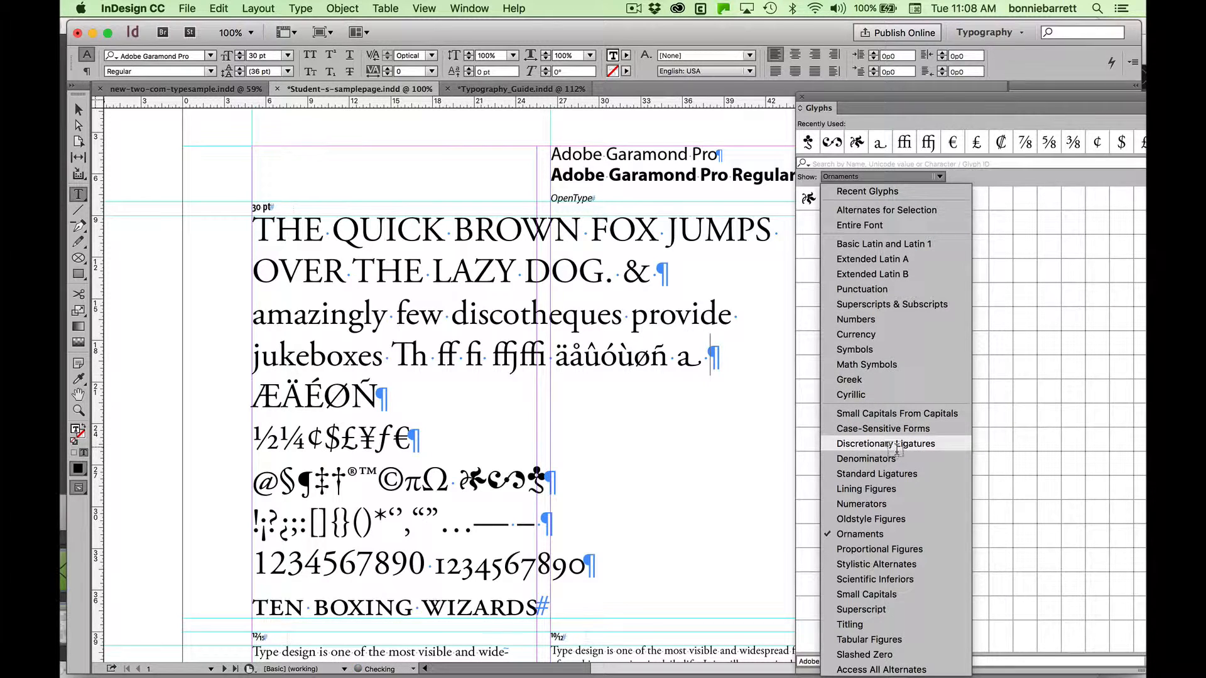
# Show Discretionary Ligatures in the Glyphs panel for the ct ligature
pyautogui.click(885, 443)
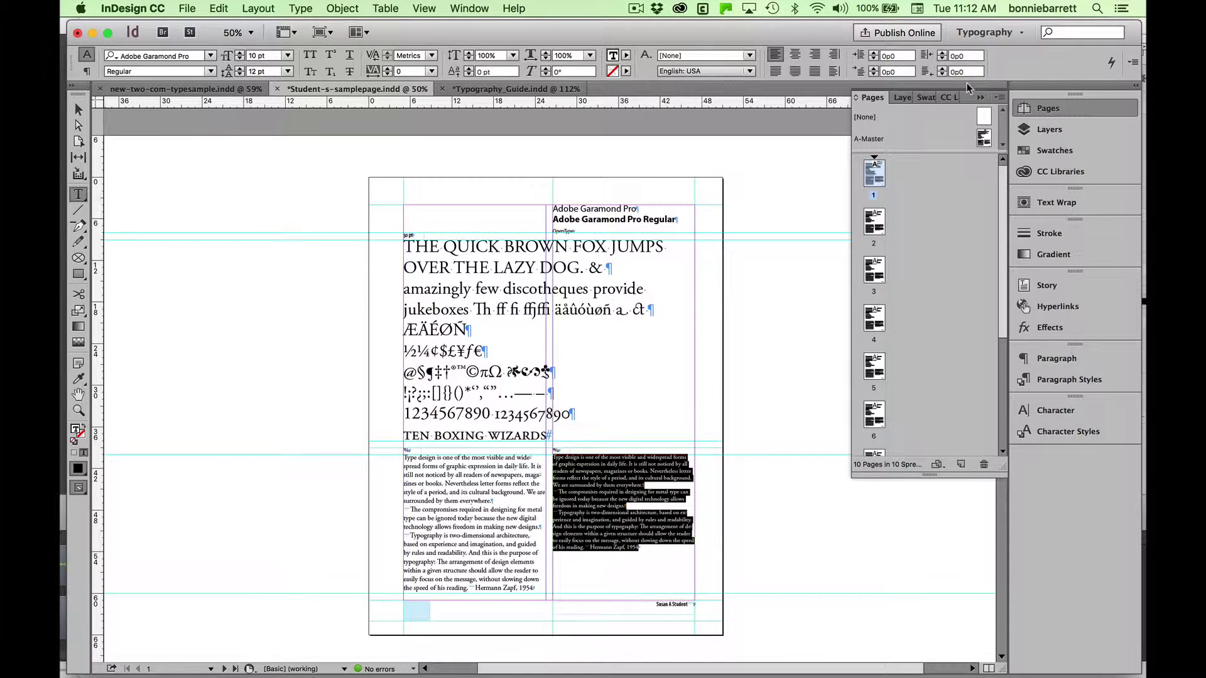
pyautogui.moveTo(1010, 66)
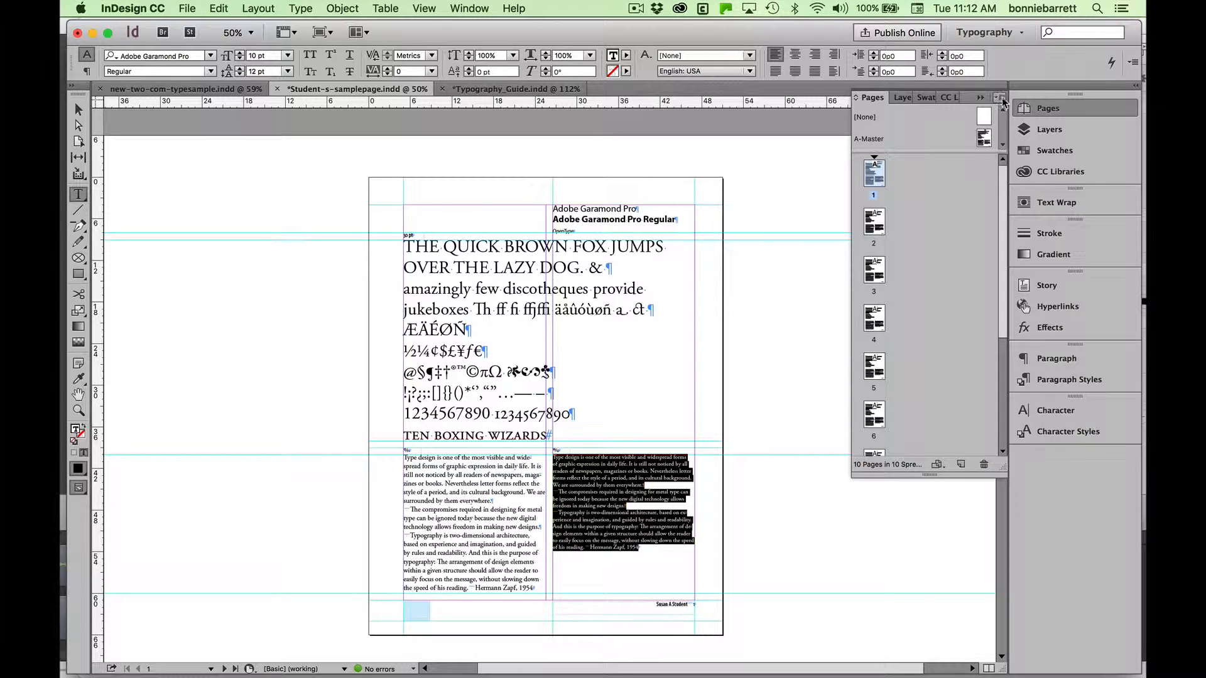
# Insert 1 page after page 1 based on A-Master, making 11 pages
pyautogui.click(1002, 98)
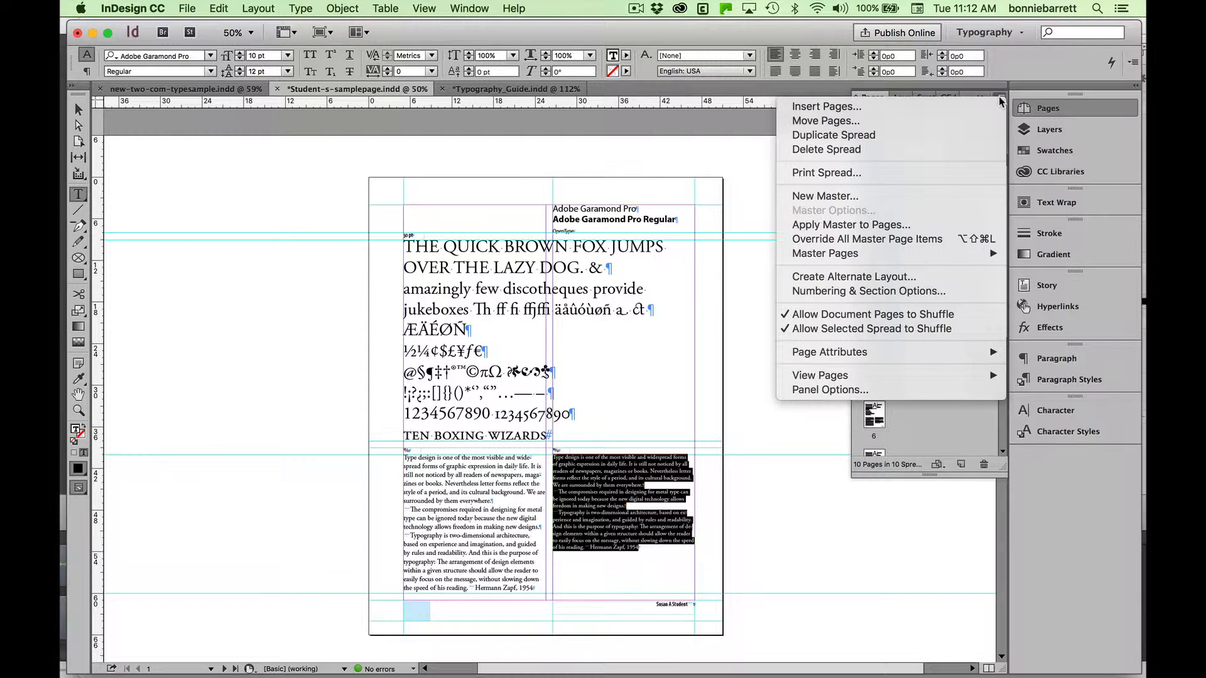
pyautogui.moveTo(959, 113)
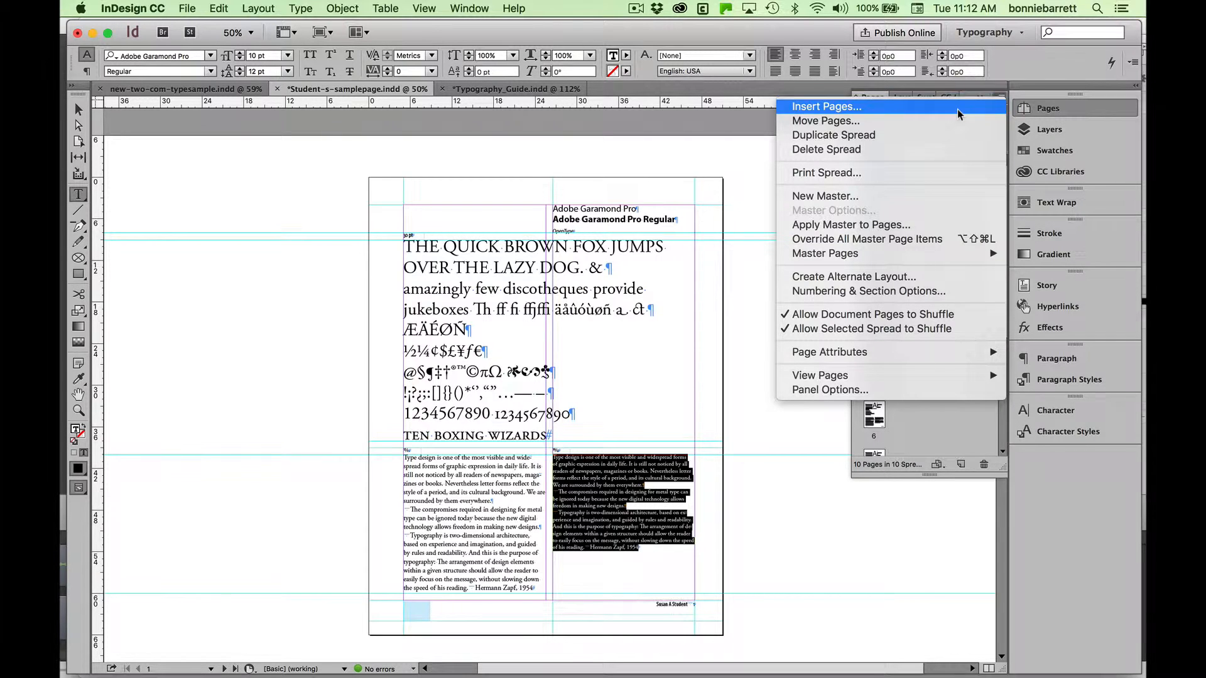
pyautogui.click(826, 105)
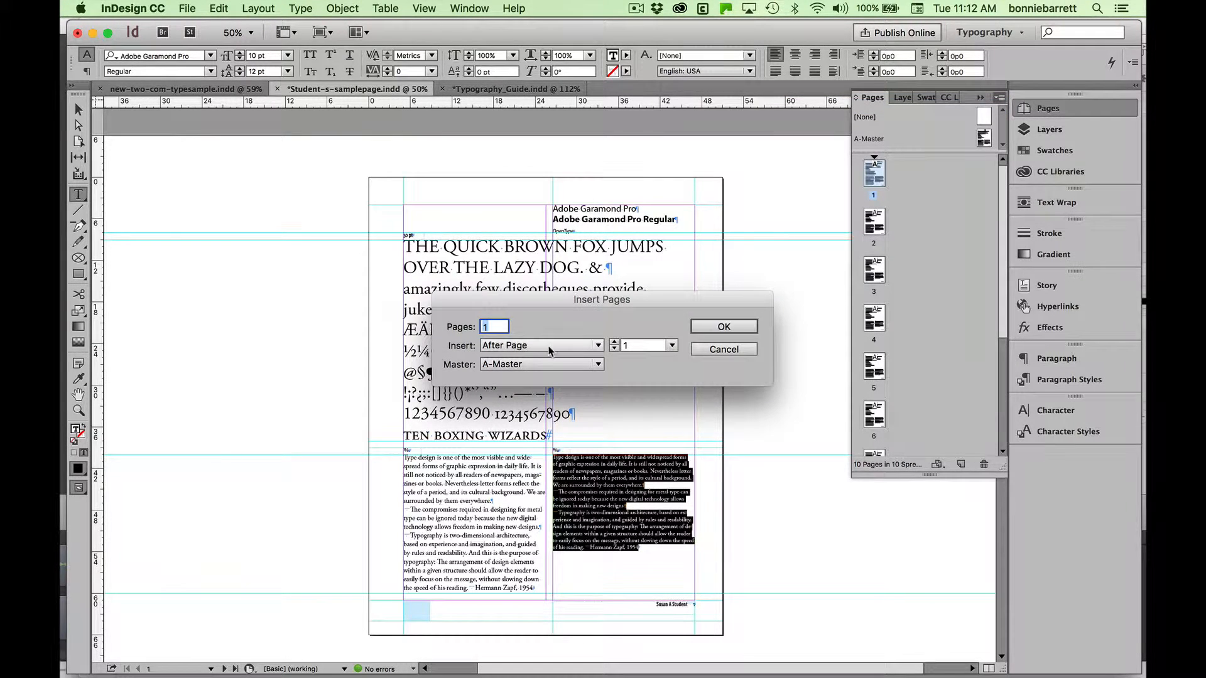
pyautogui.moveTo(556, 357)
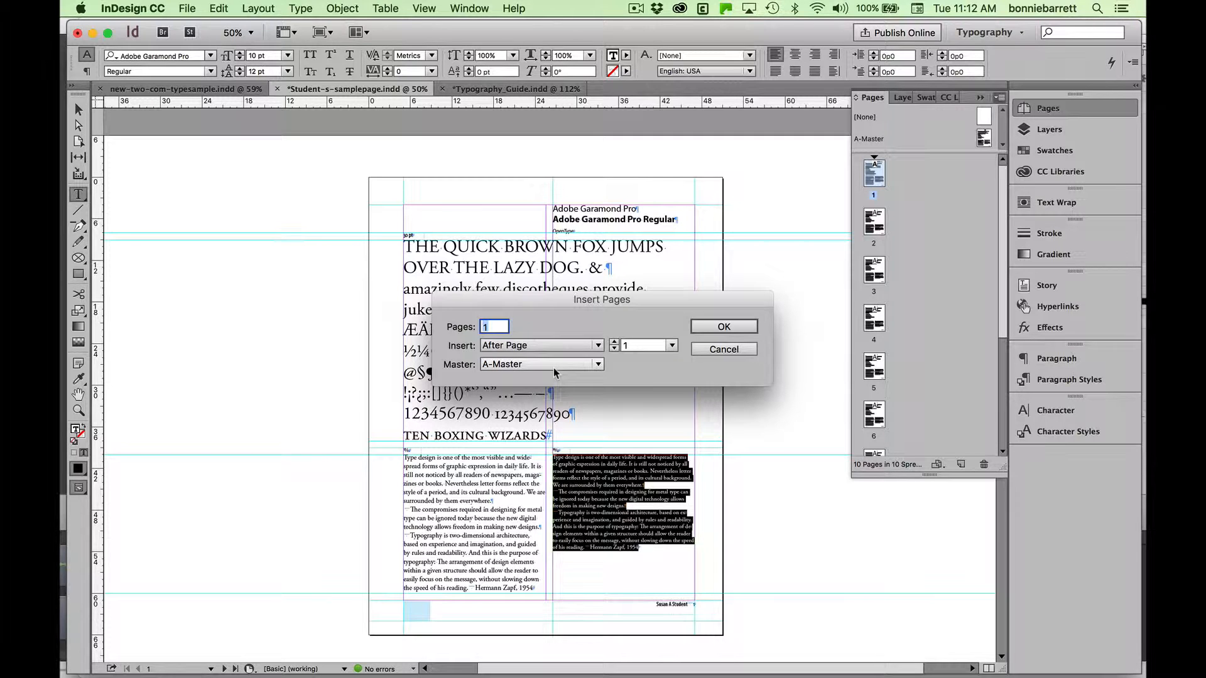
pyautogui.click(723, 326)
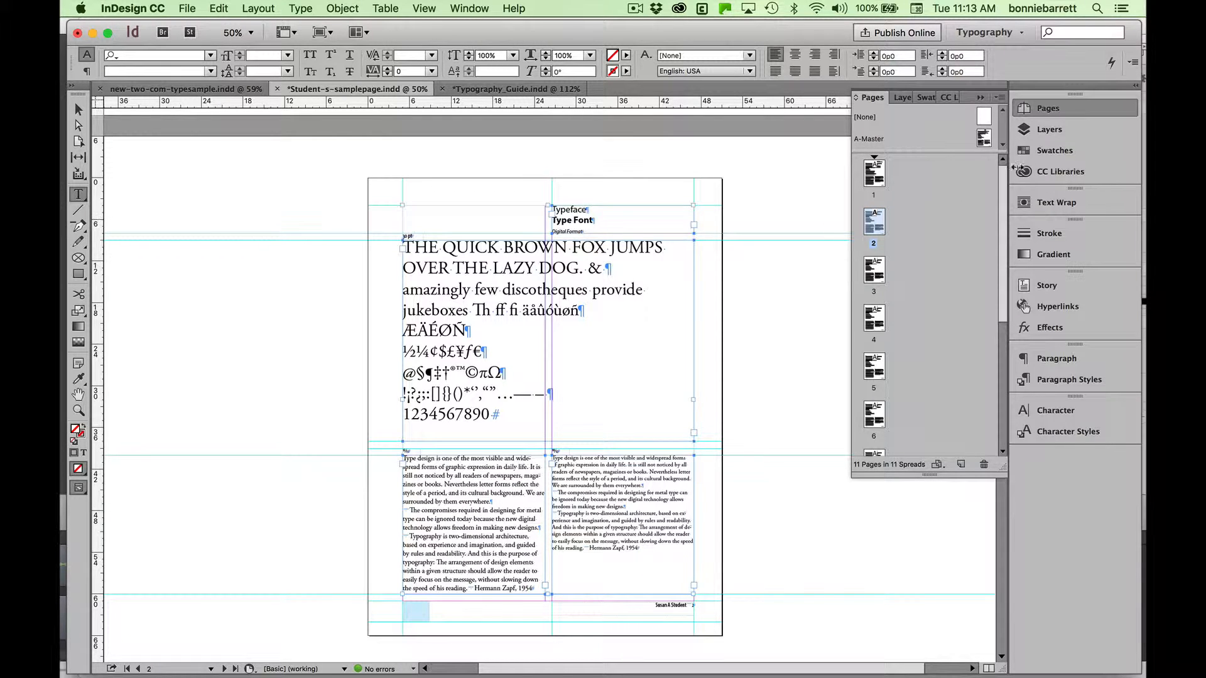
# Select the right-hand body text column on page 1 with the Type tool
pyautogui.click(874, 173)
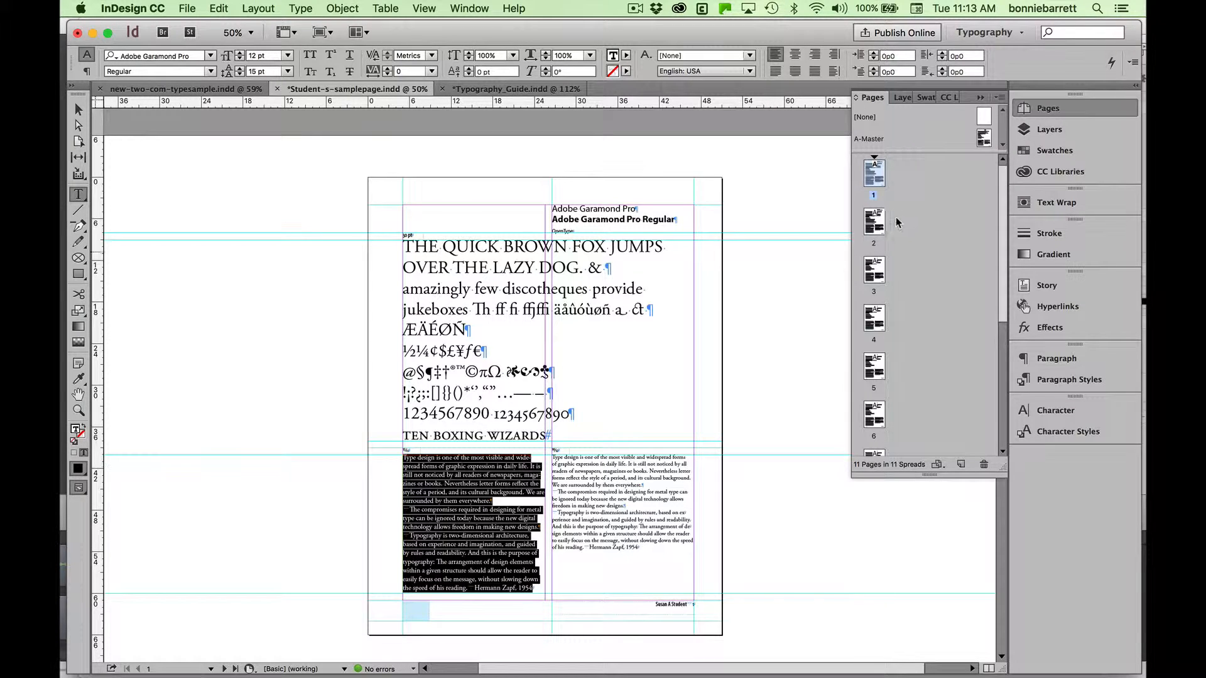
pyautogui.click(874, 223)
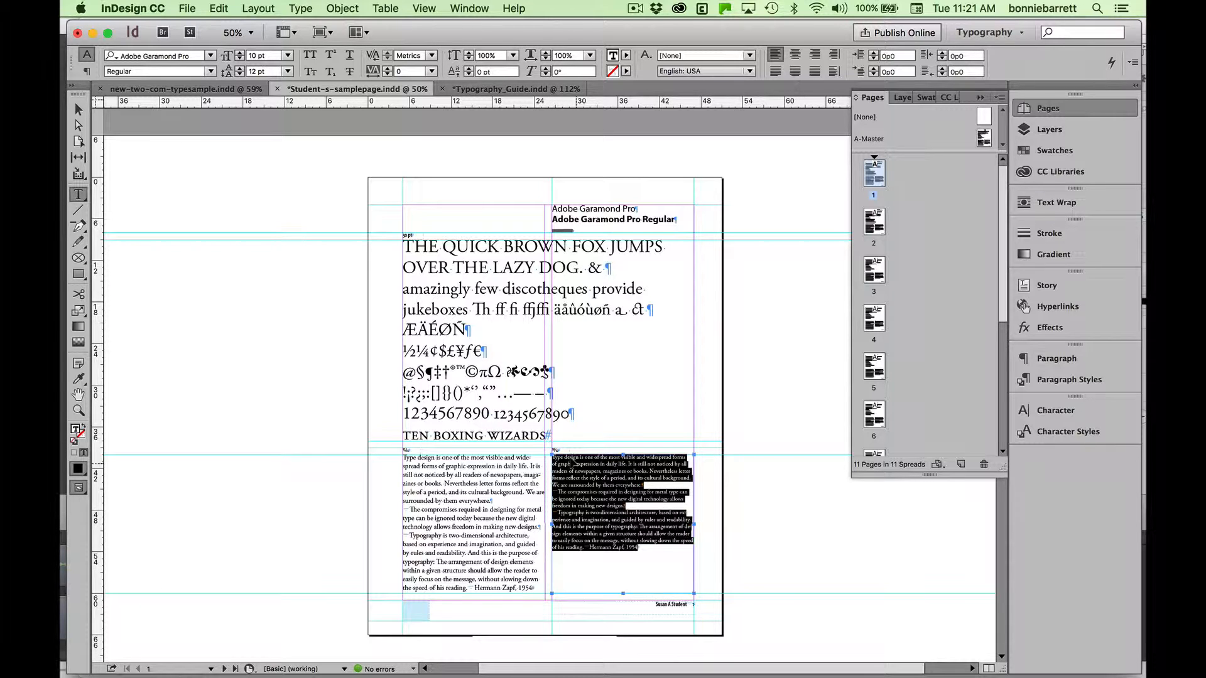
# Go to page 2 and set its sample characters in Adobe Garamond Pro Italic
pyautogui.click(873, 221)
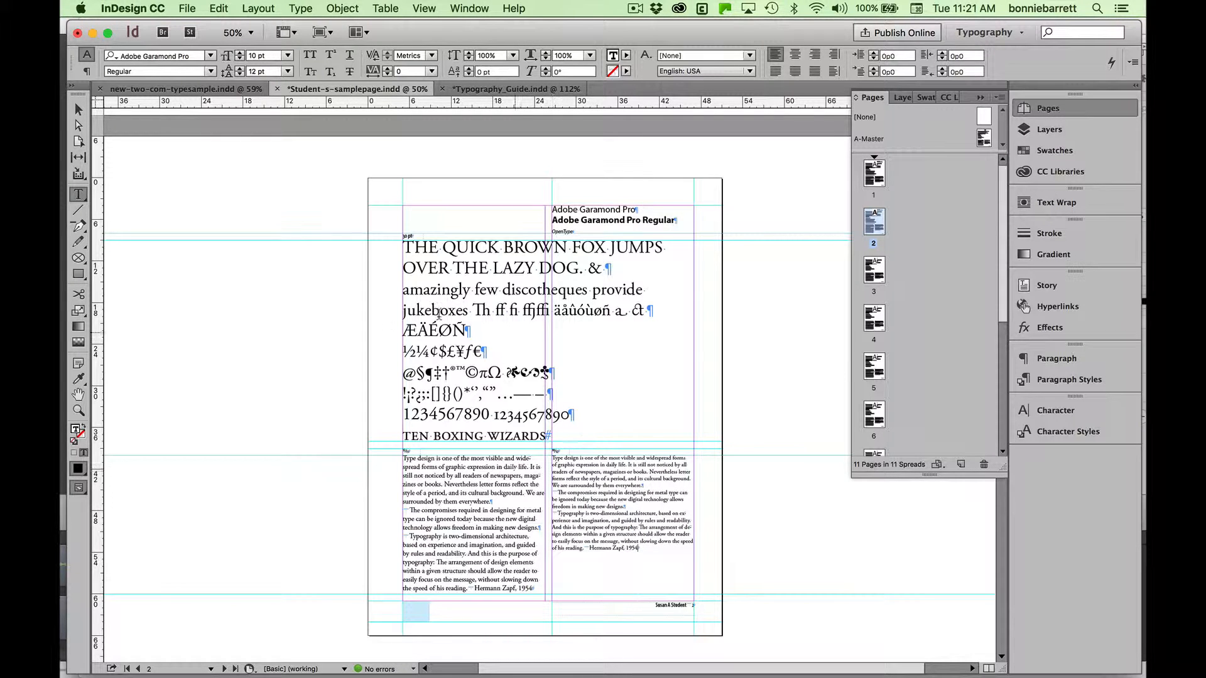
pyautogui.moveTo(395, 401)
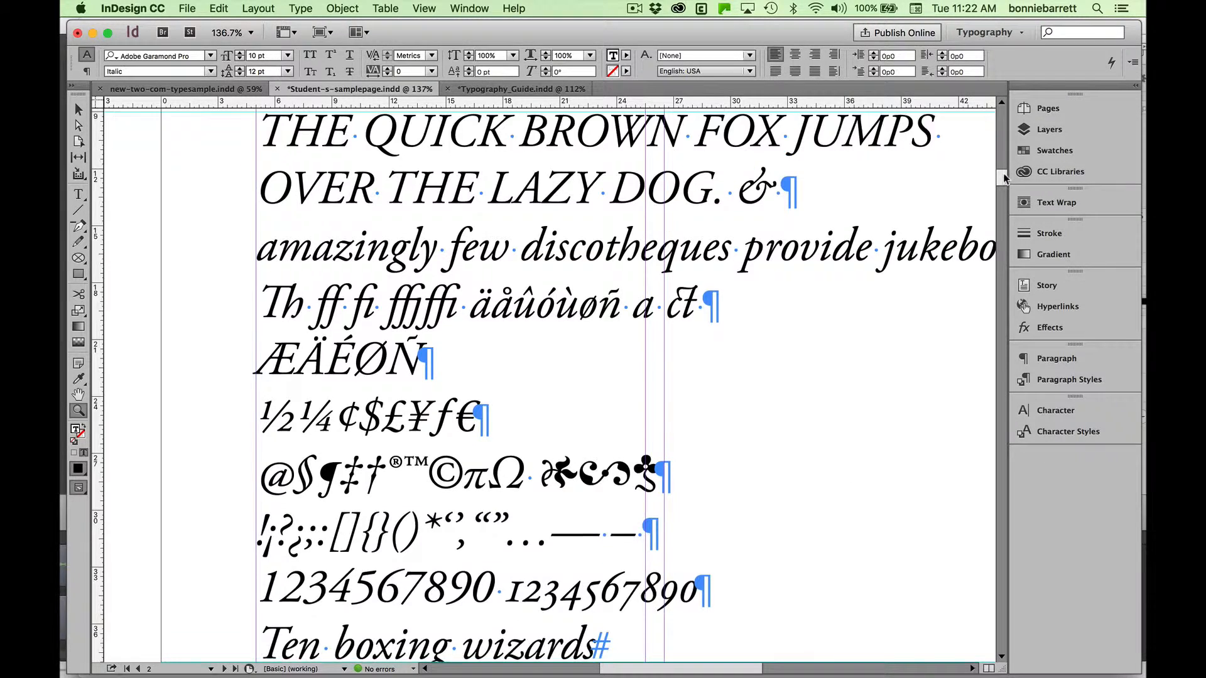
# Make the page 2 heading read 'Adobe Garamond Pro Italic' and drop the Ten boxing wizards line
pyautogui.scroll(-3)
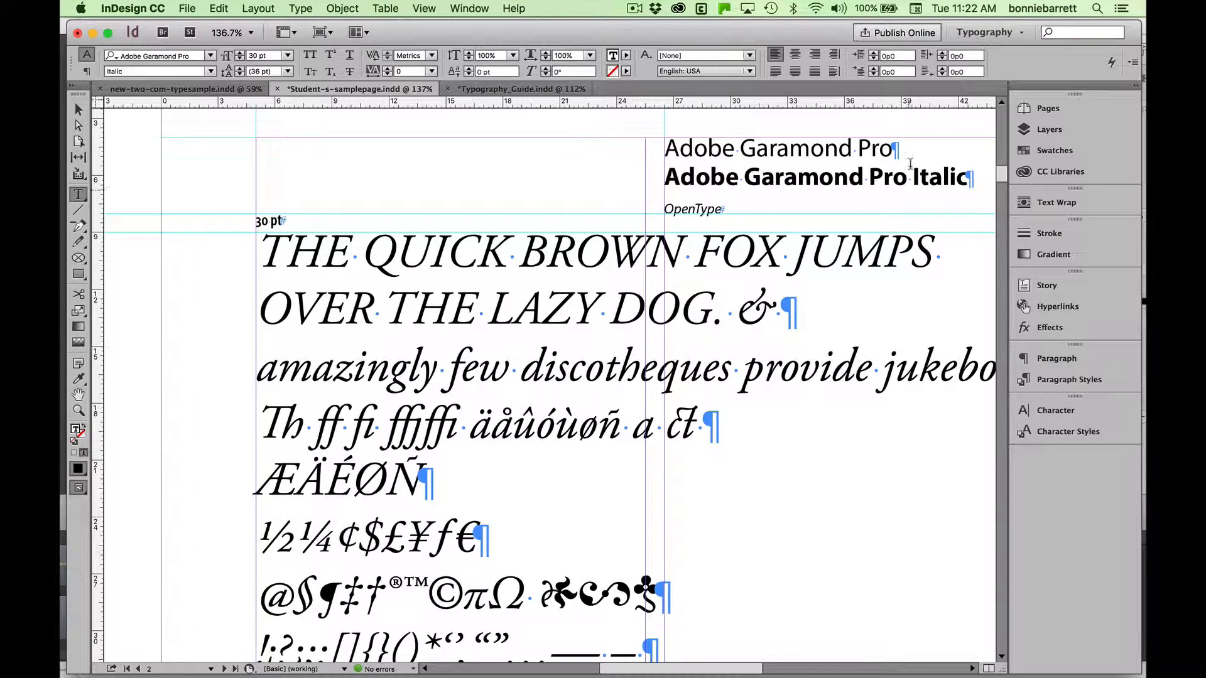
pyautogui.scroll(-3)
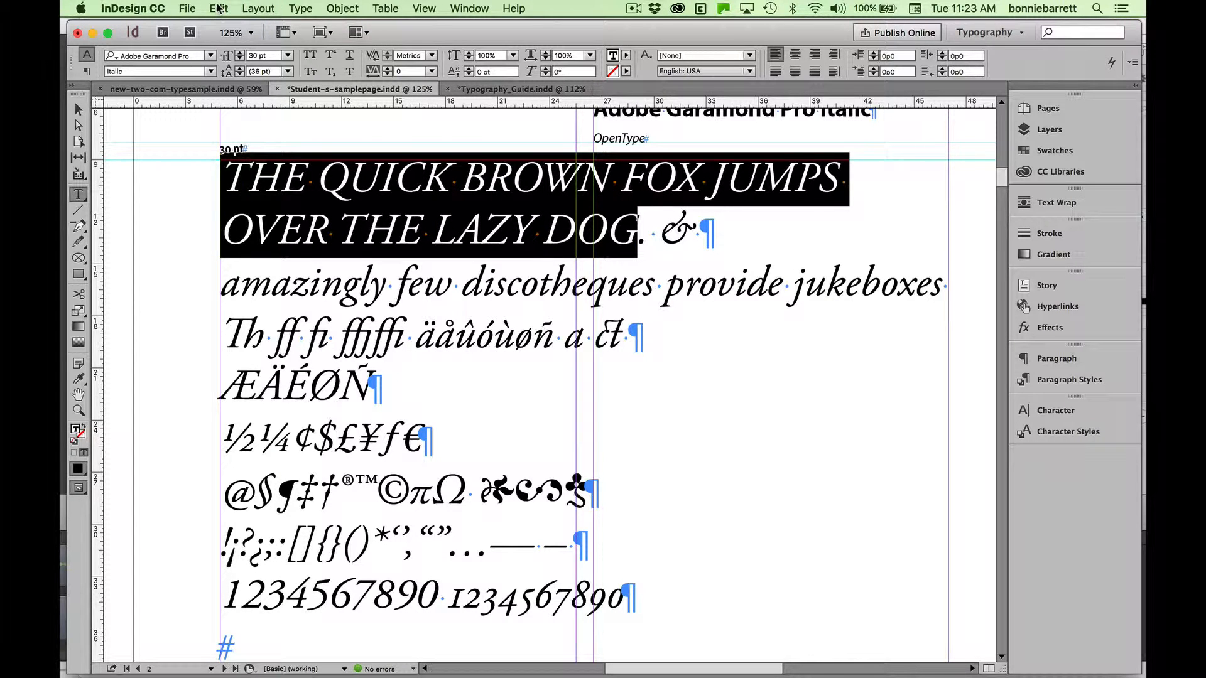
pyautogui.click(219, 7)
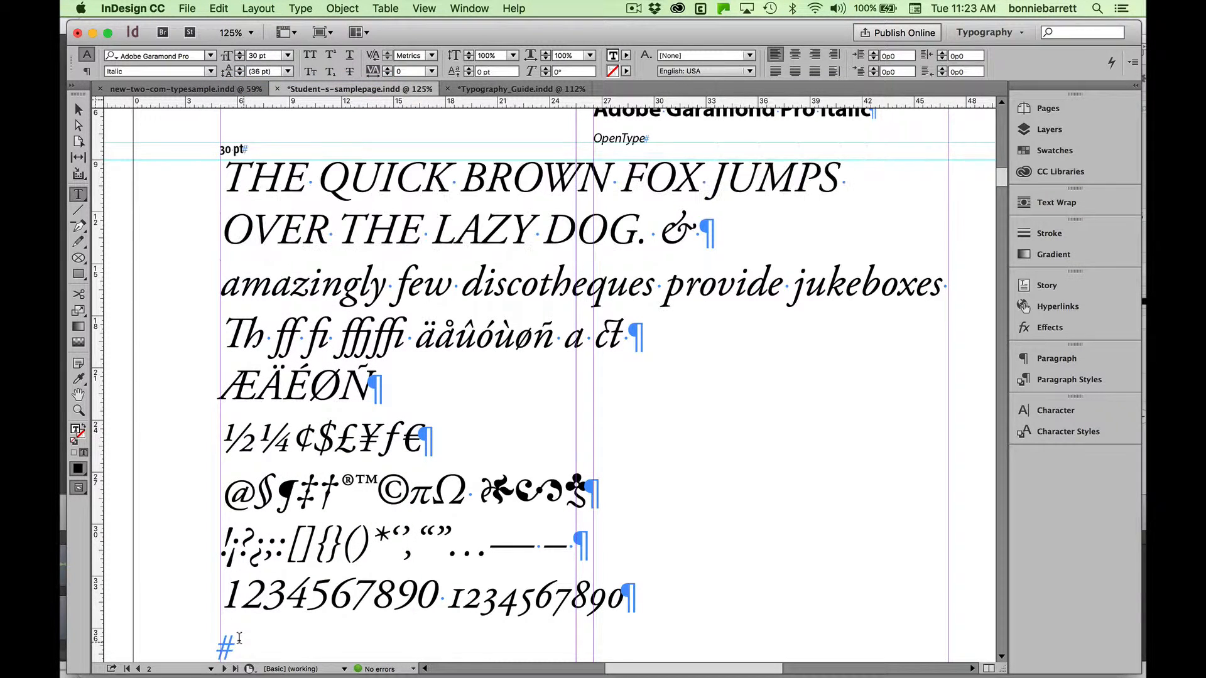
pyautogui.click(218, 7)
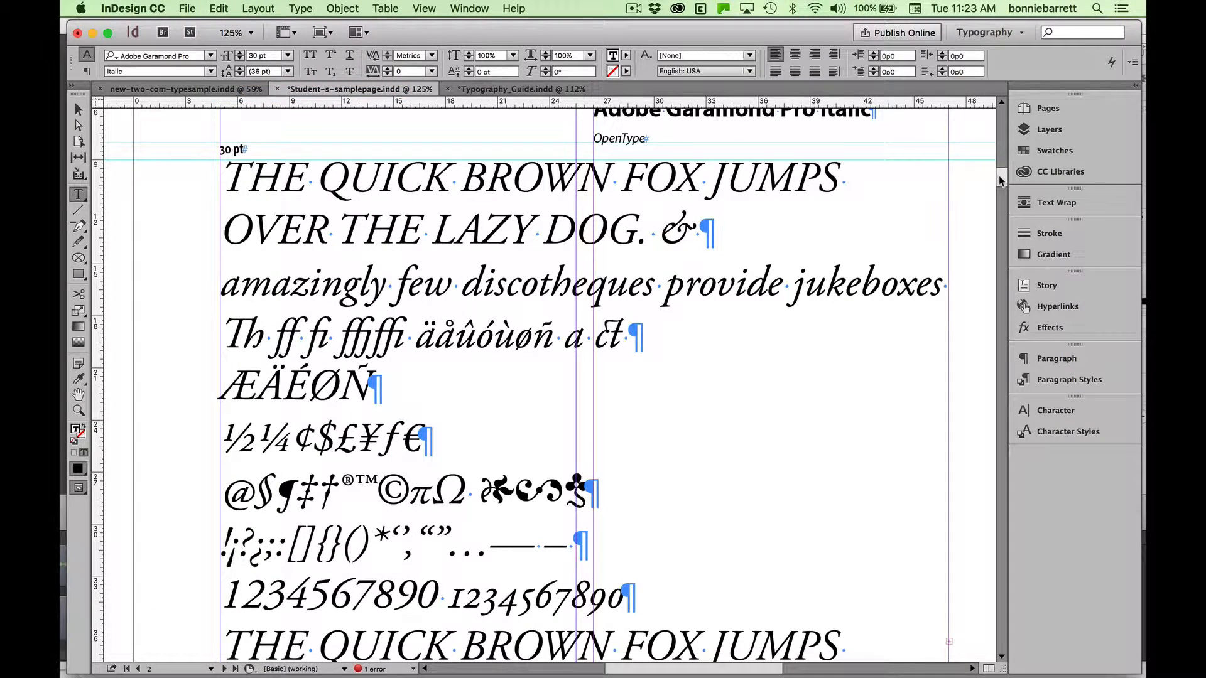
pyautogui.scroll(-3)
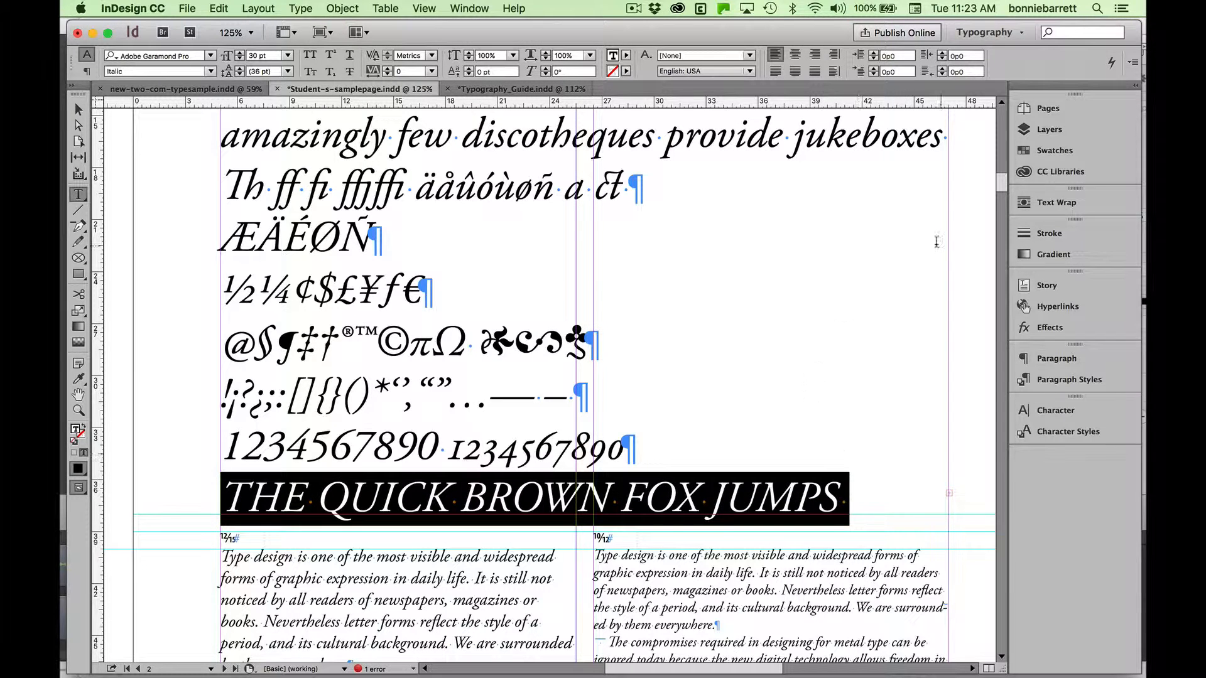
# Review the OpenType features, including Titling Alternates, for the pasted pangram line
pyautogui.click(1133, 62)
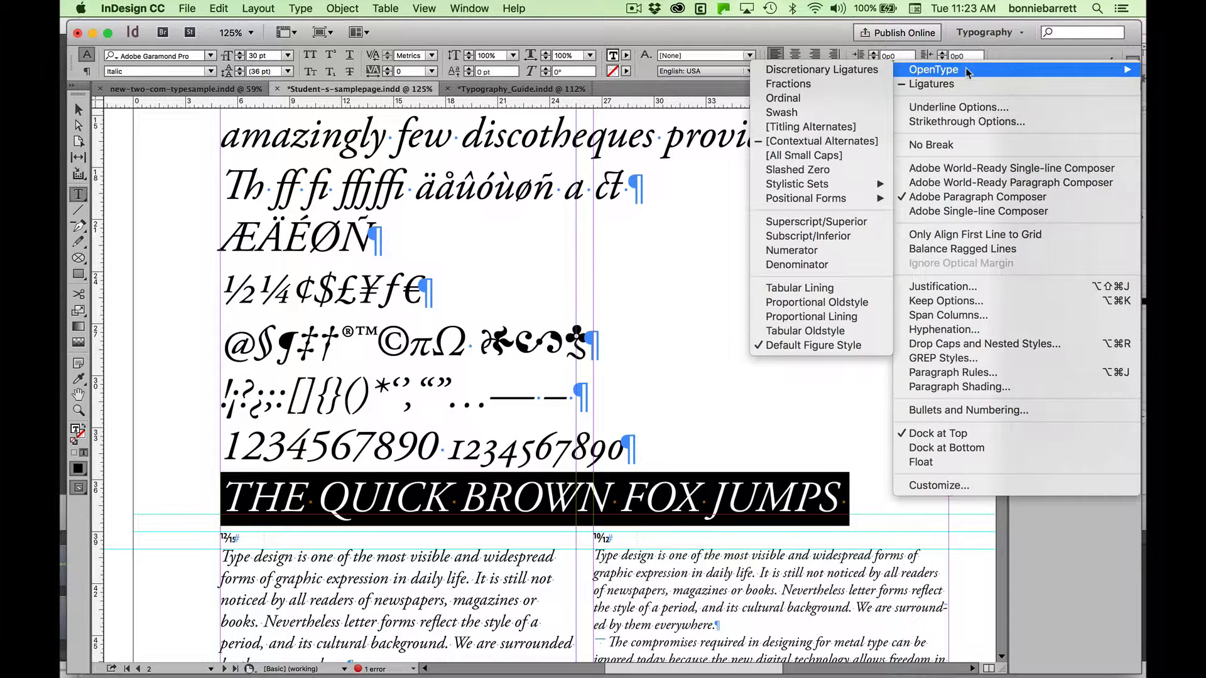
pyautogui.moveTo(820, 131)
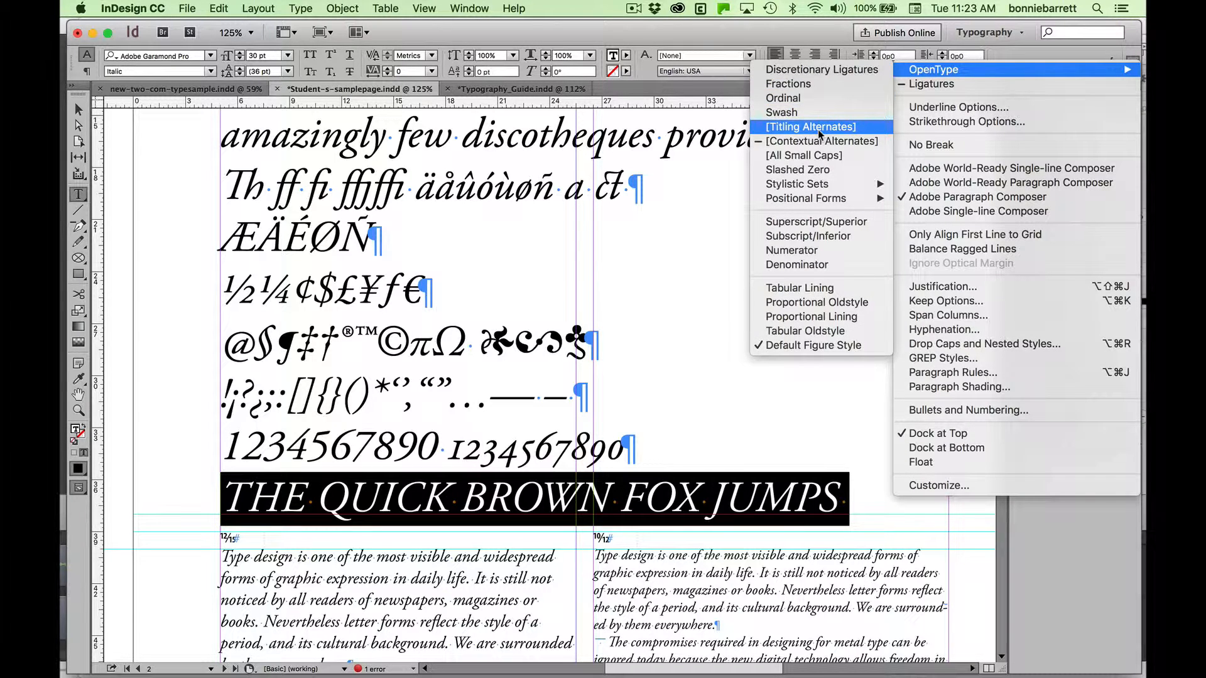
pyautogui.moveTo(781, 113)
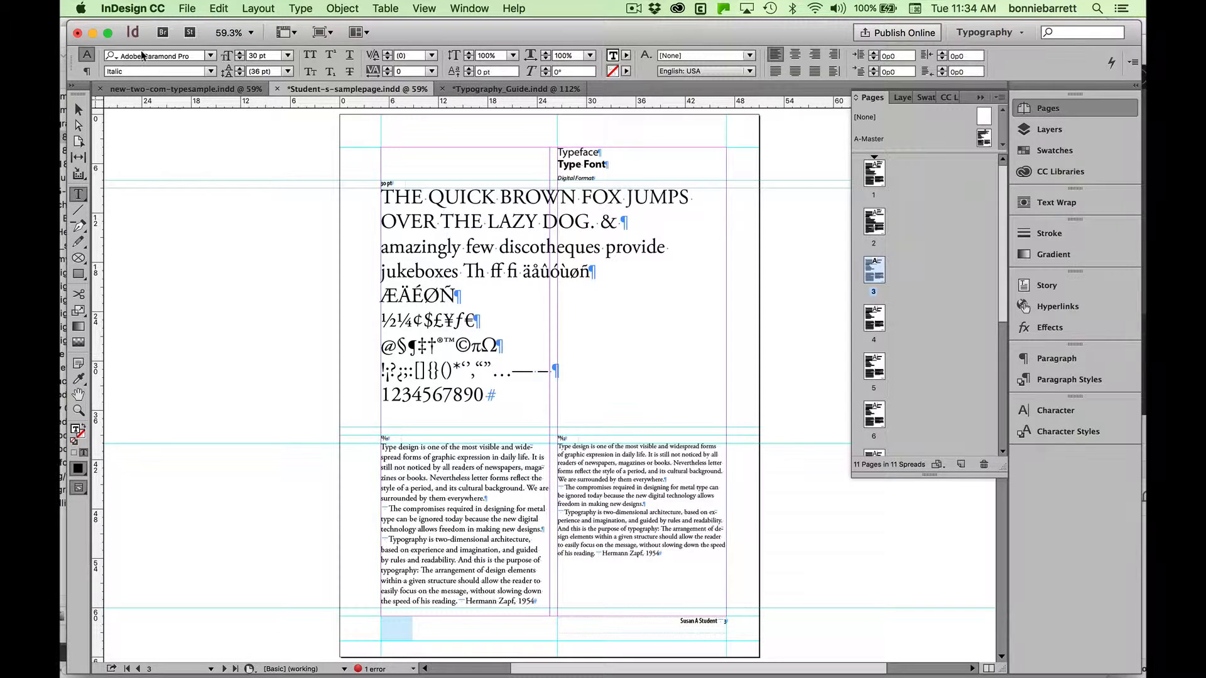
# Switch to new-two-com-typesample.indd and scroll through its Caslon, Baskerville, Franklin Gothic and Futura pages
pyautogui.click(176, 88)
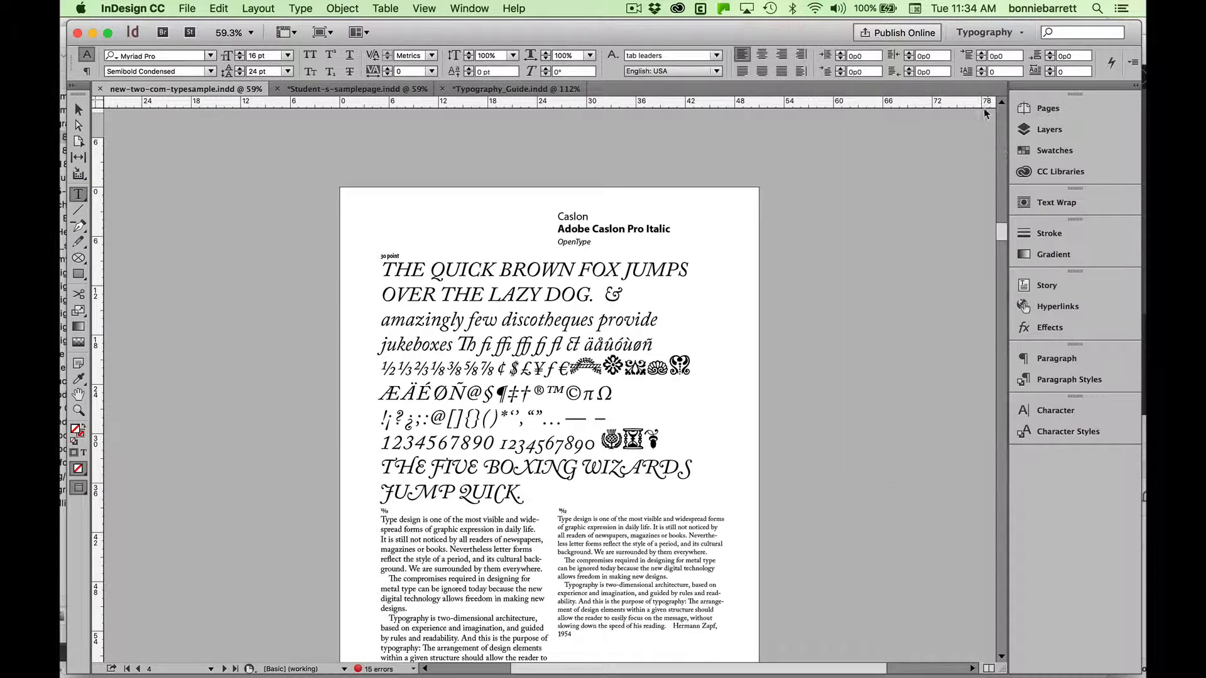
pyautogui.scroll(-3)
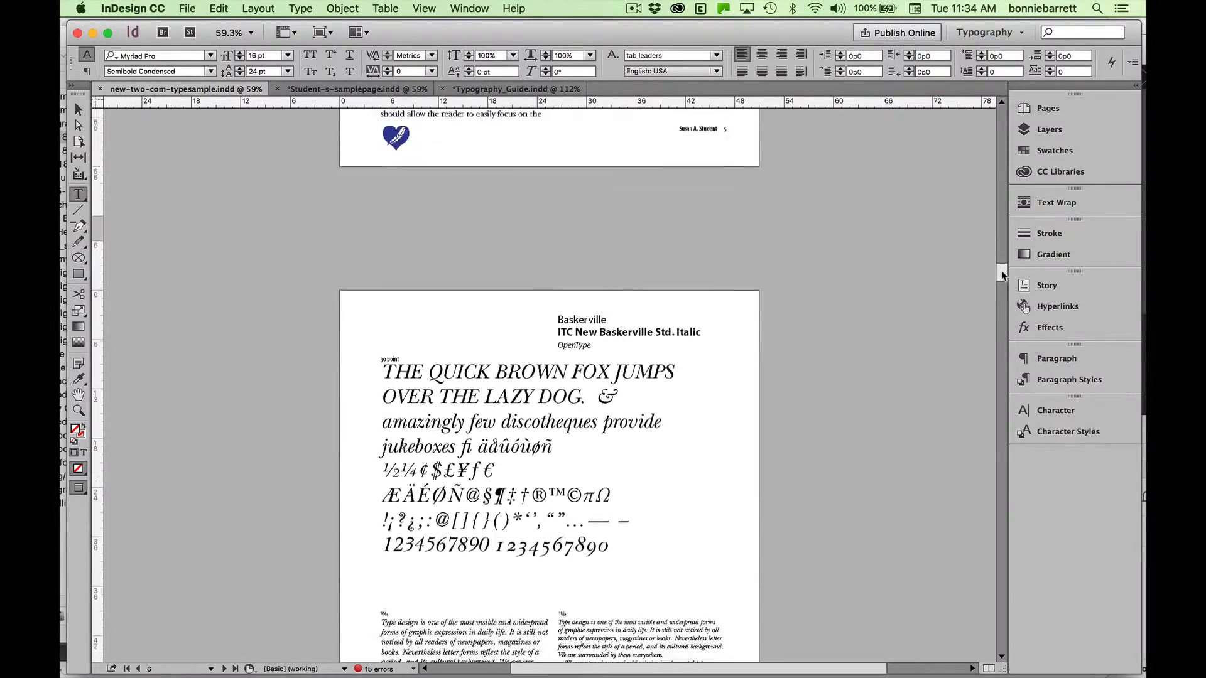
pyautogui.scroll(-3)
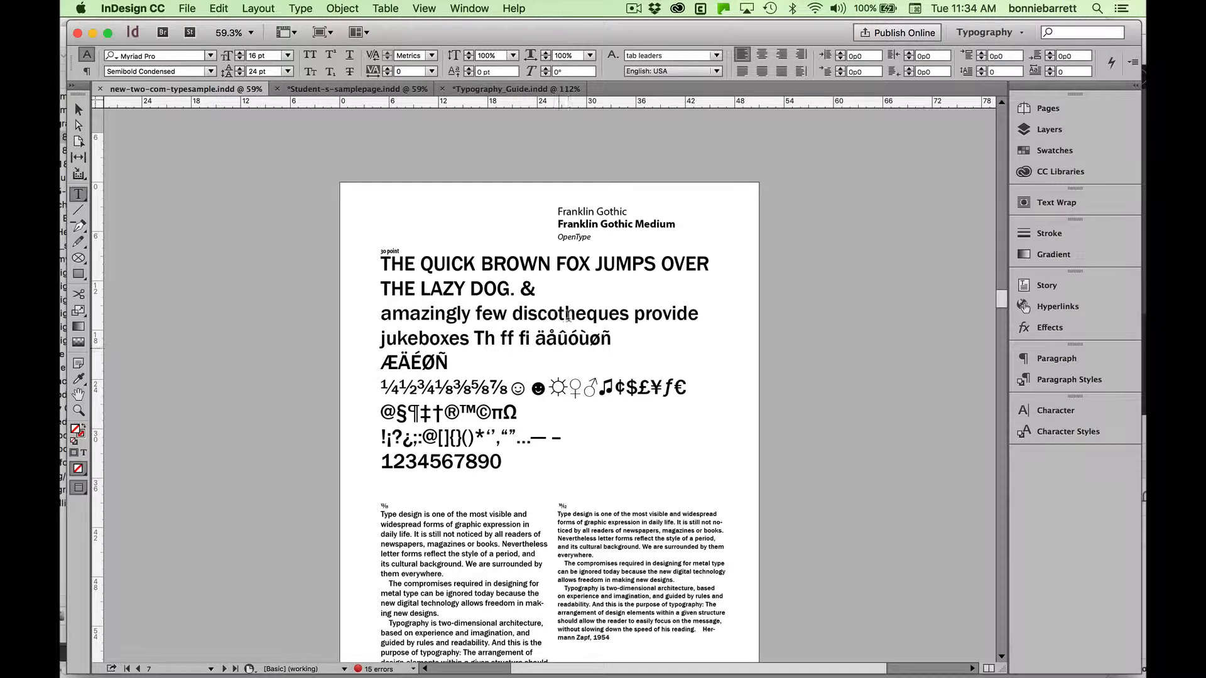
pyautogui.moveTo(722, 387)
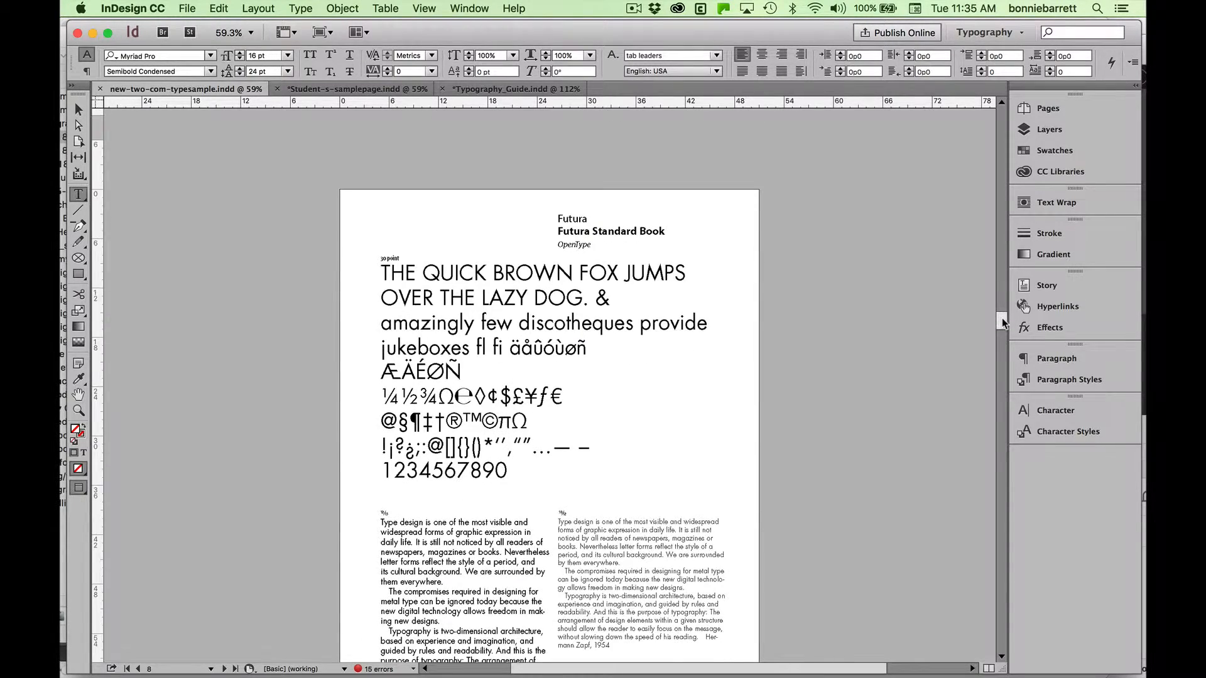
# Scroll past Futura to the Copperplate Gothic page and the top of the Palatino page
pyautogui.scroll(-3)
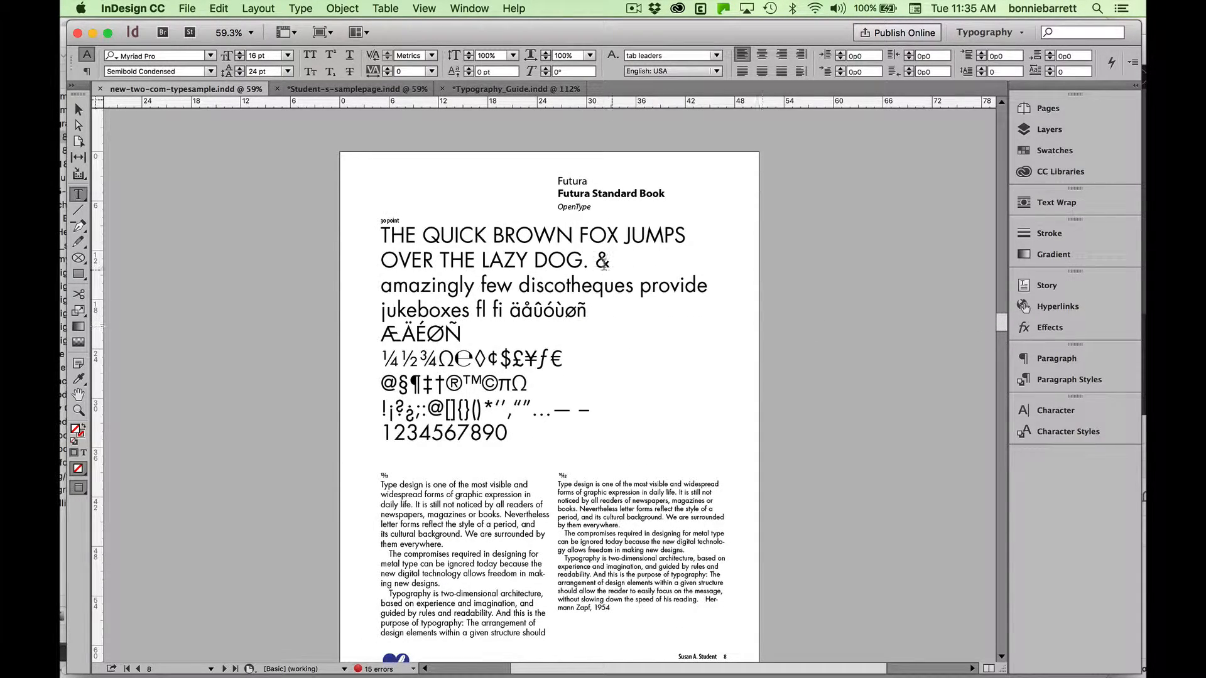
pyautogui.moveTo(619, 286)
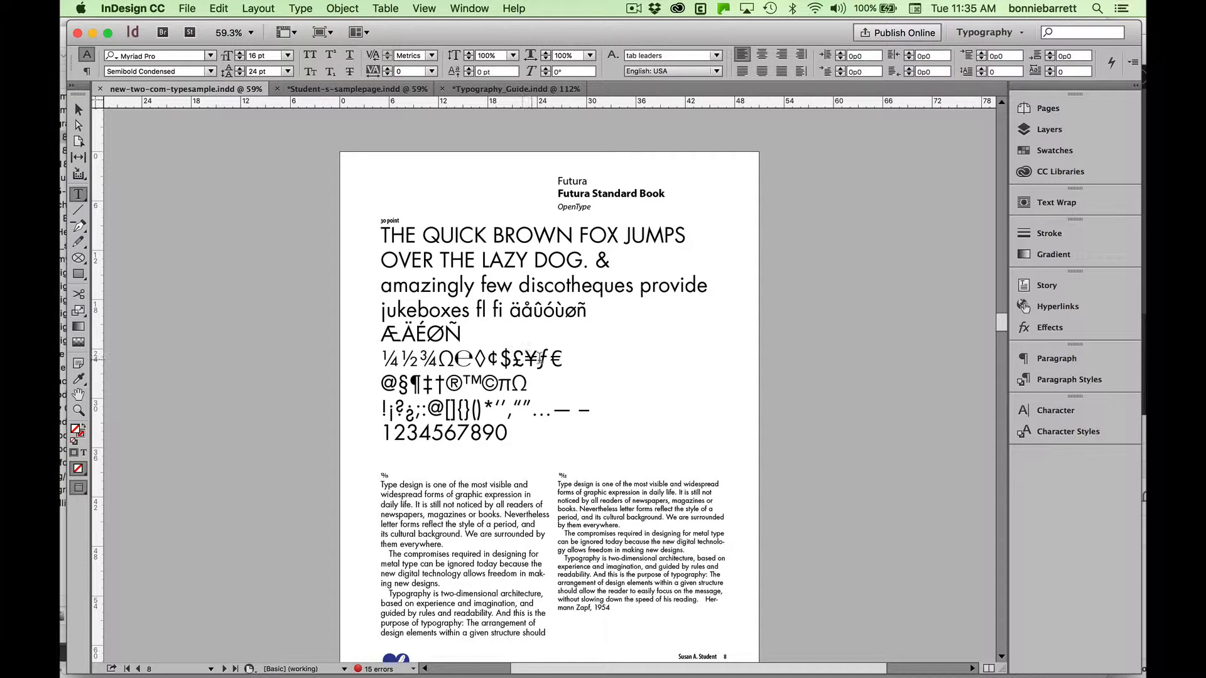
pyautogui.moveTo(1002, 324)
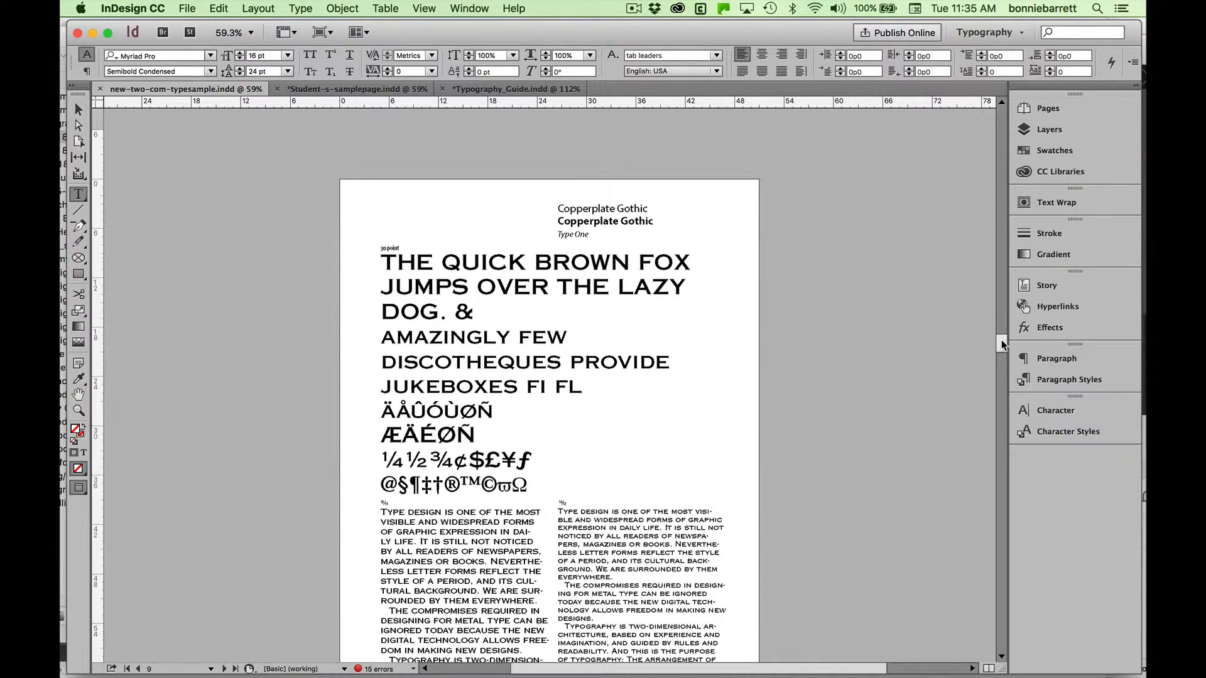
pyautogui.scroll(-3)
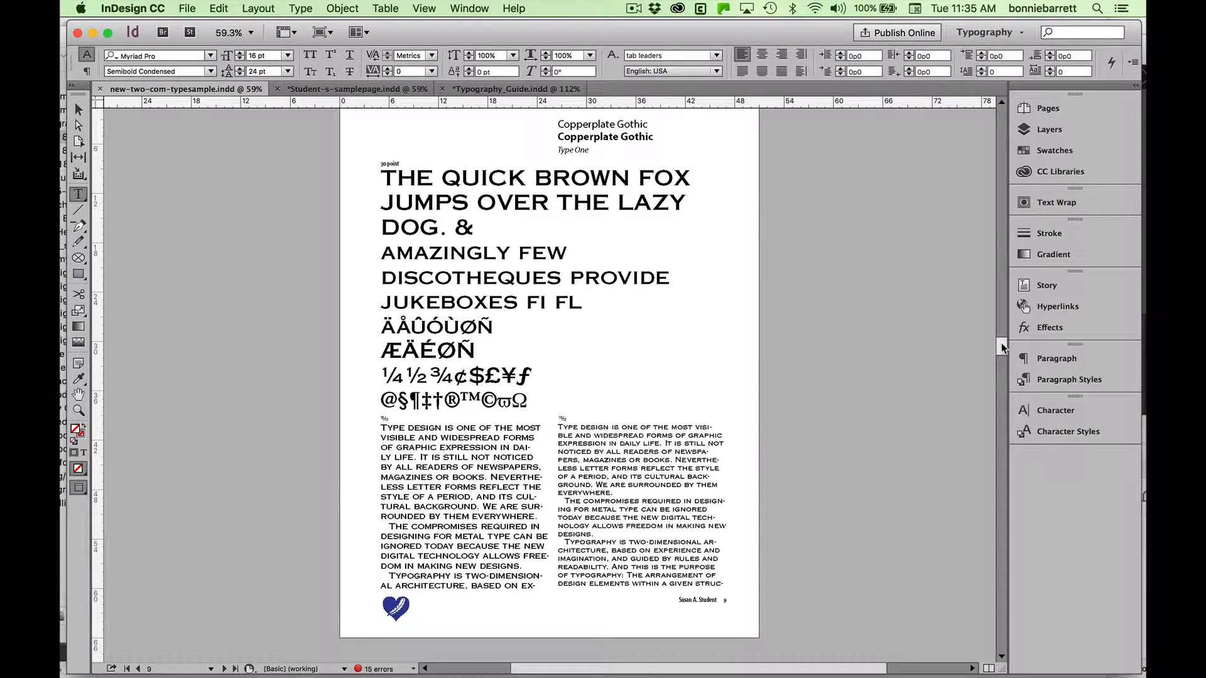
pyautogui.scroll(-3)
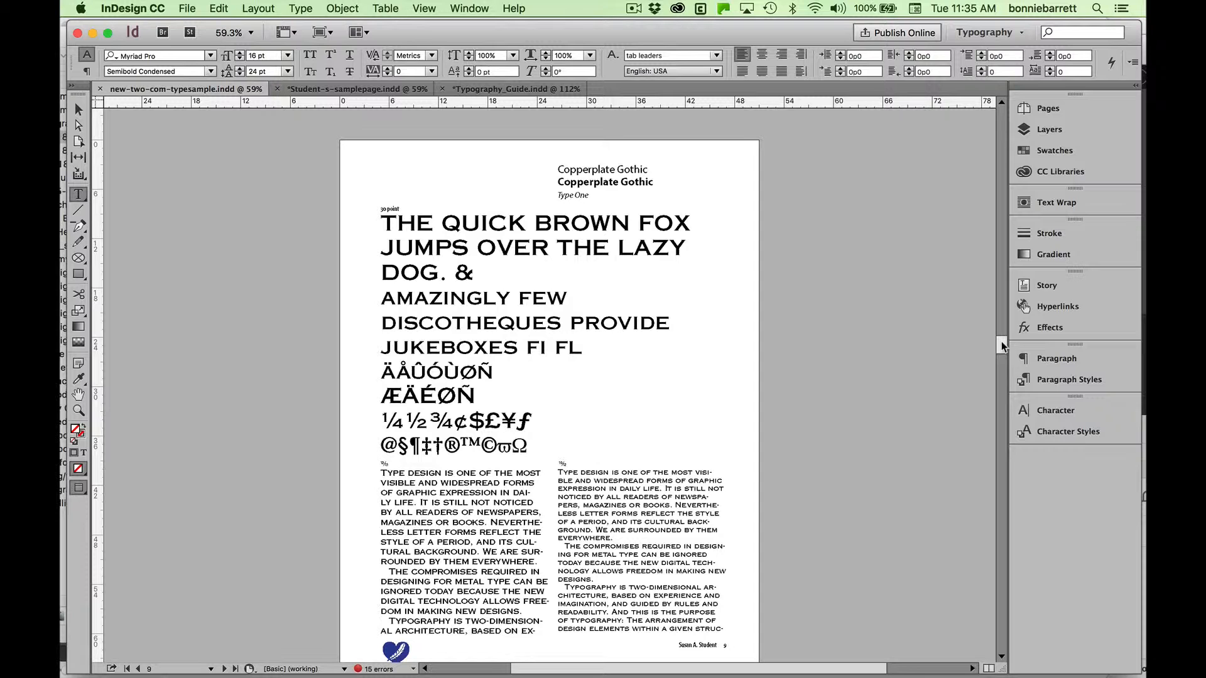
pyautogui.scroll(-3)
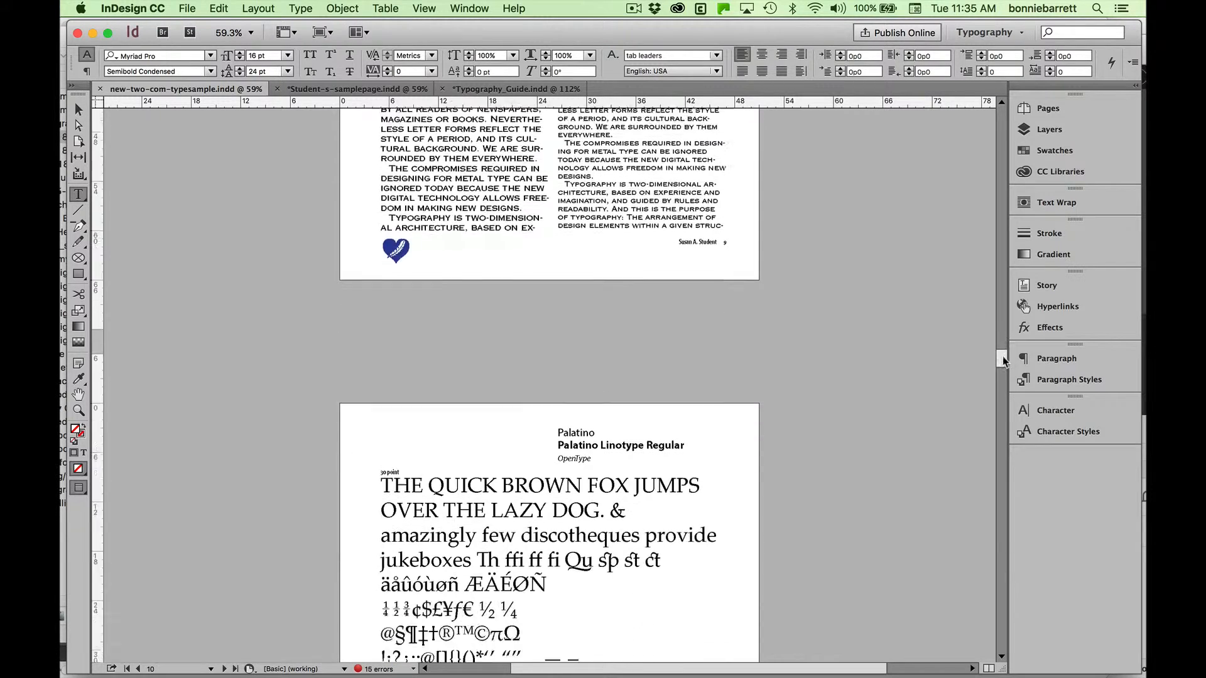
pyautogui.scroll(-3)
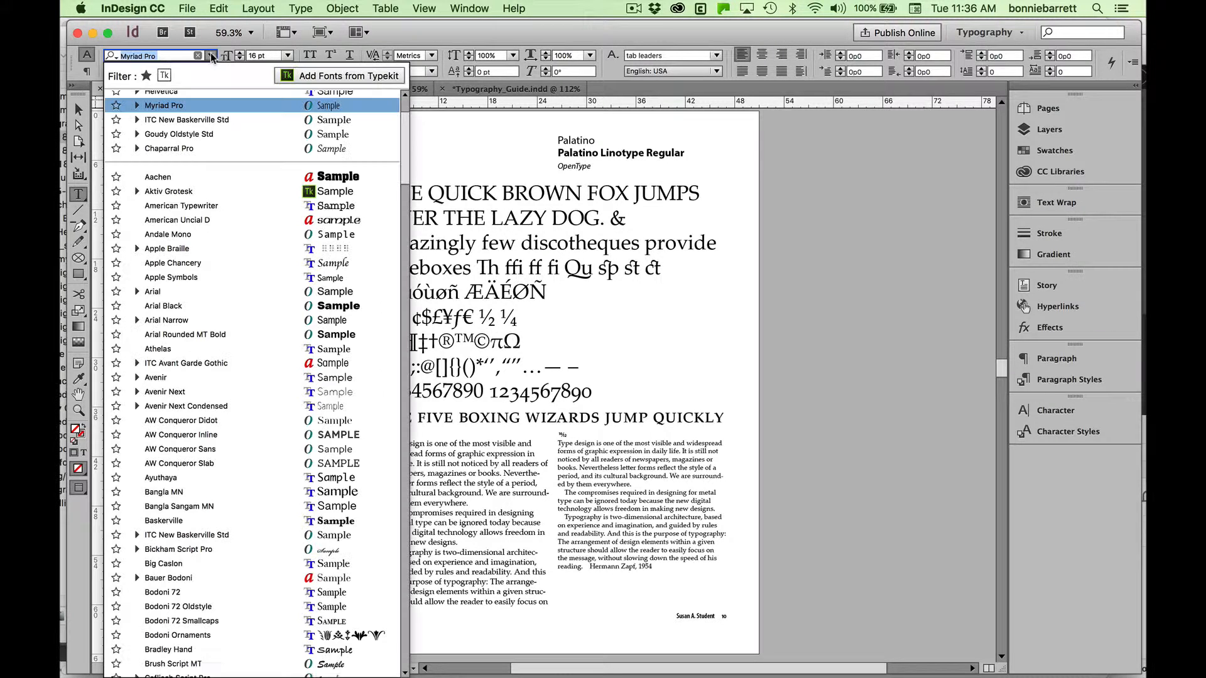
pyautogui.moveTo(352, 75)
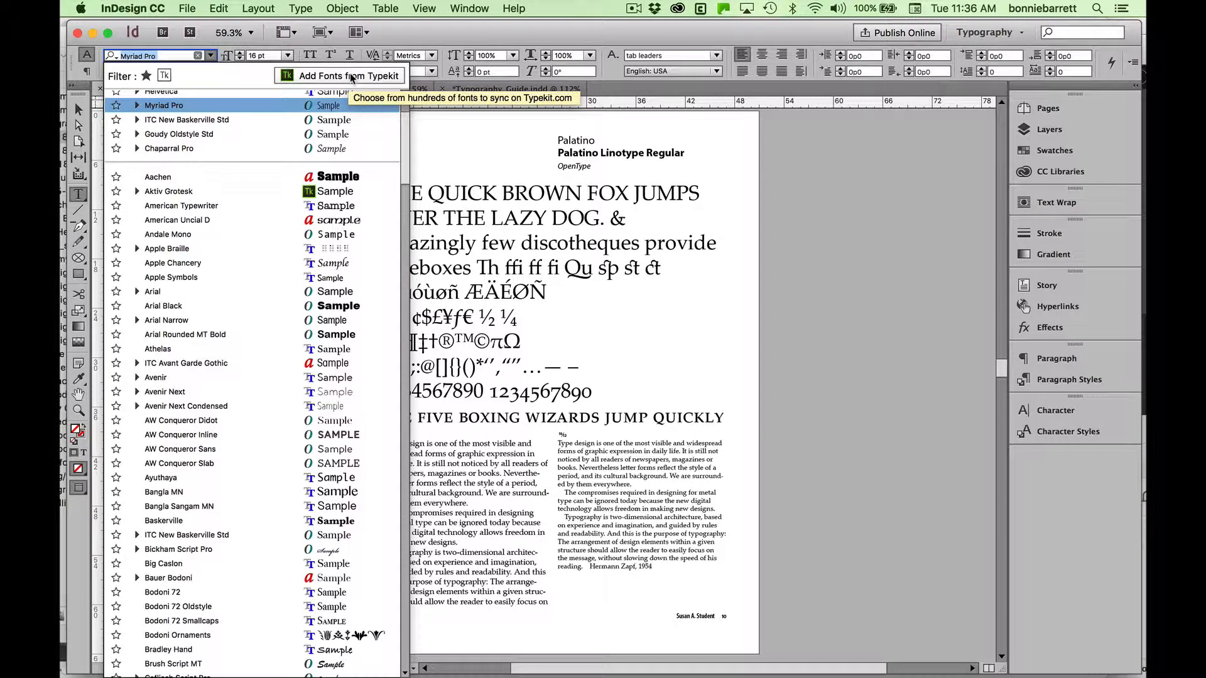